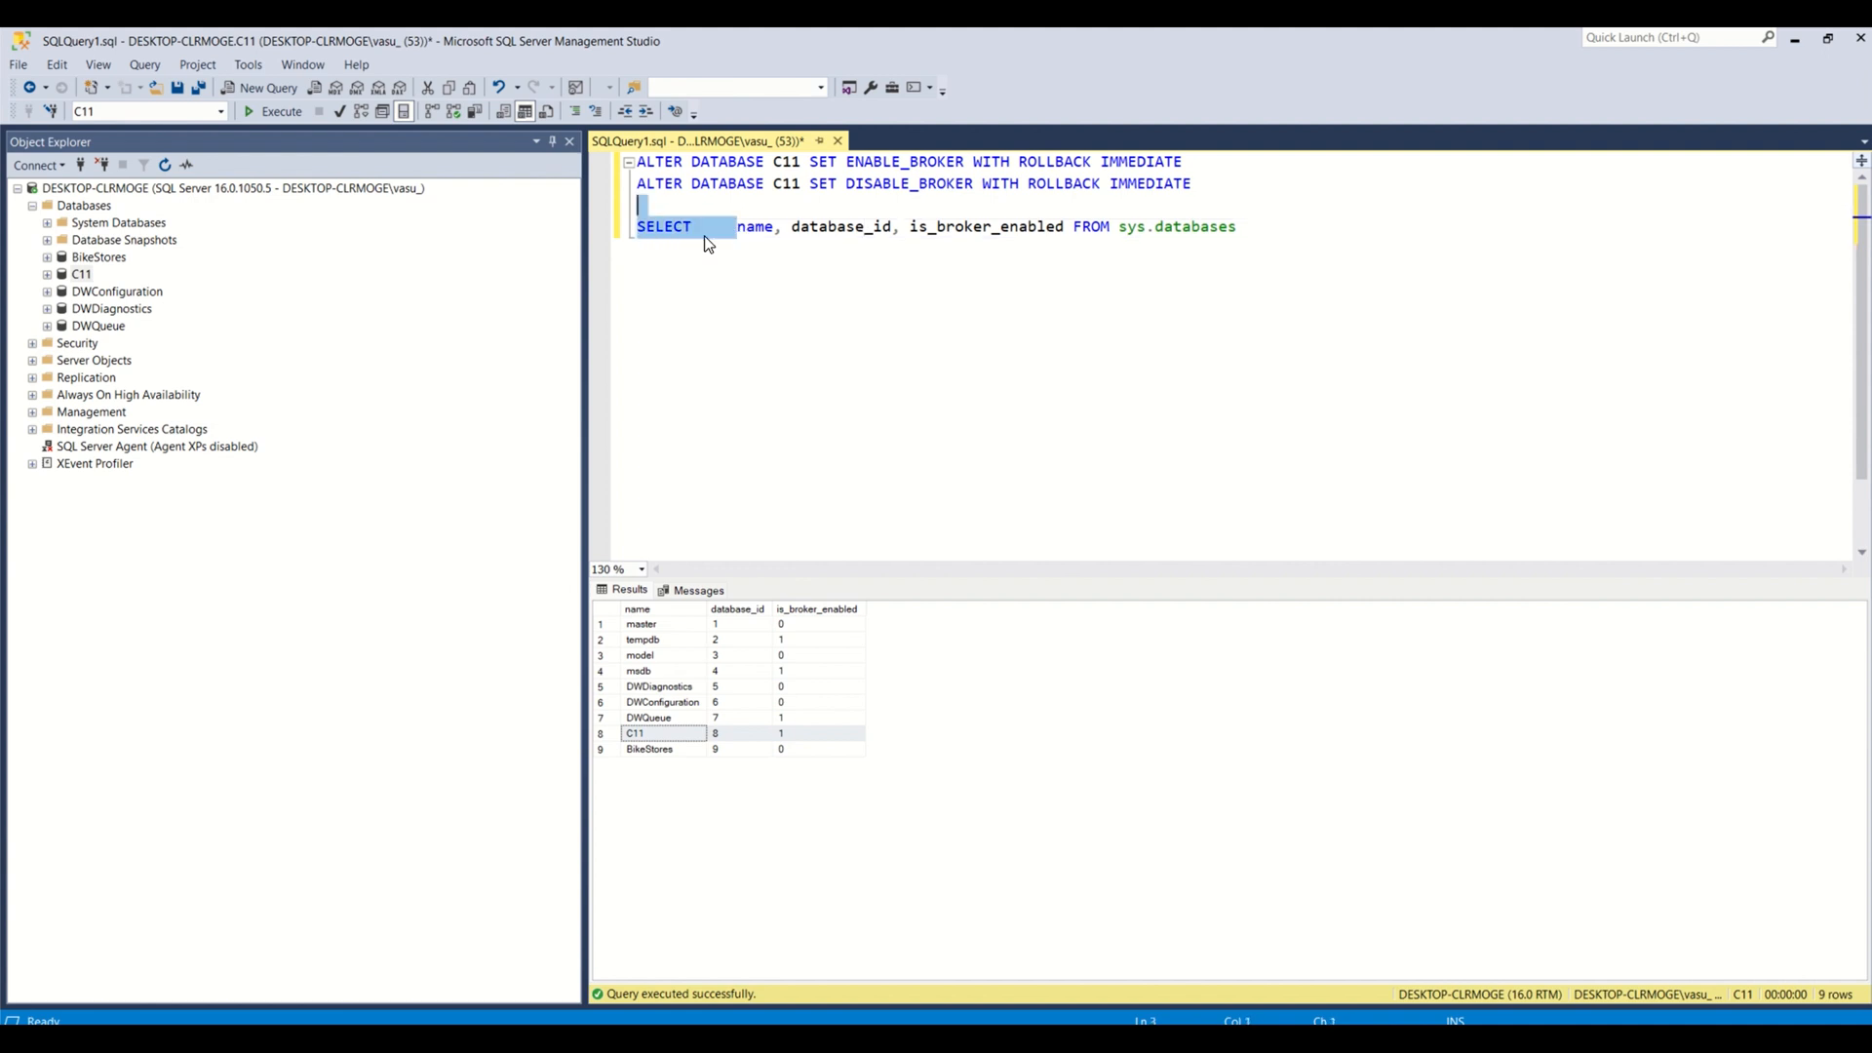
Clear the partial highlight on the sys.databases status query in the editor.
click(888, 297)
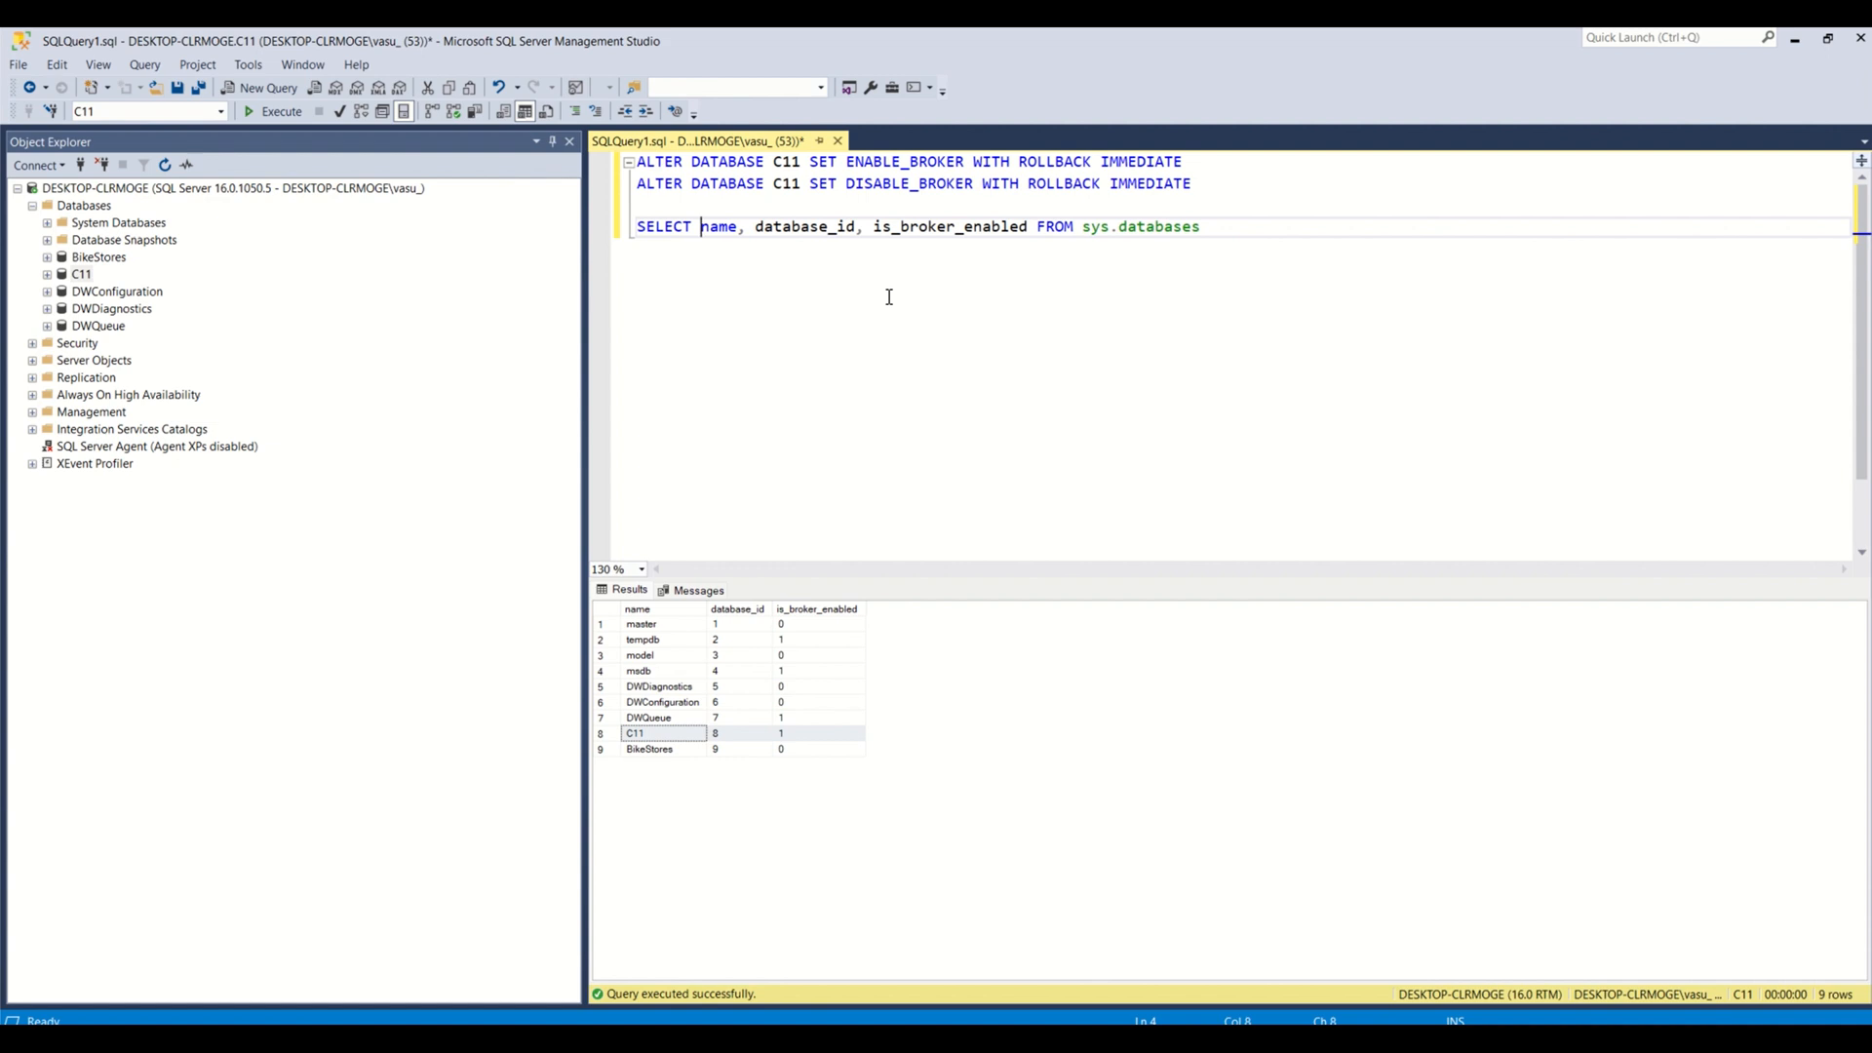
mouse_move(1068, 227)
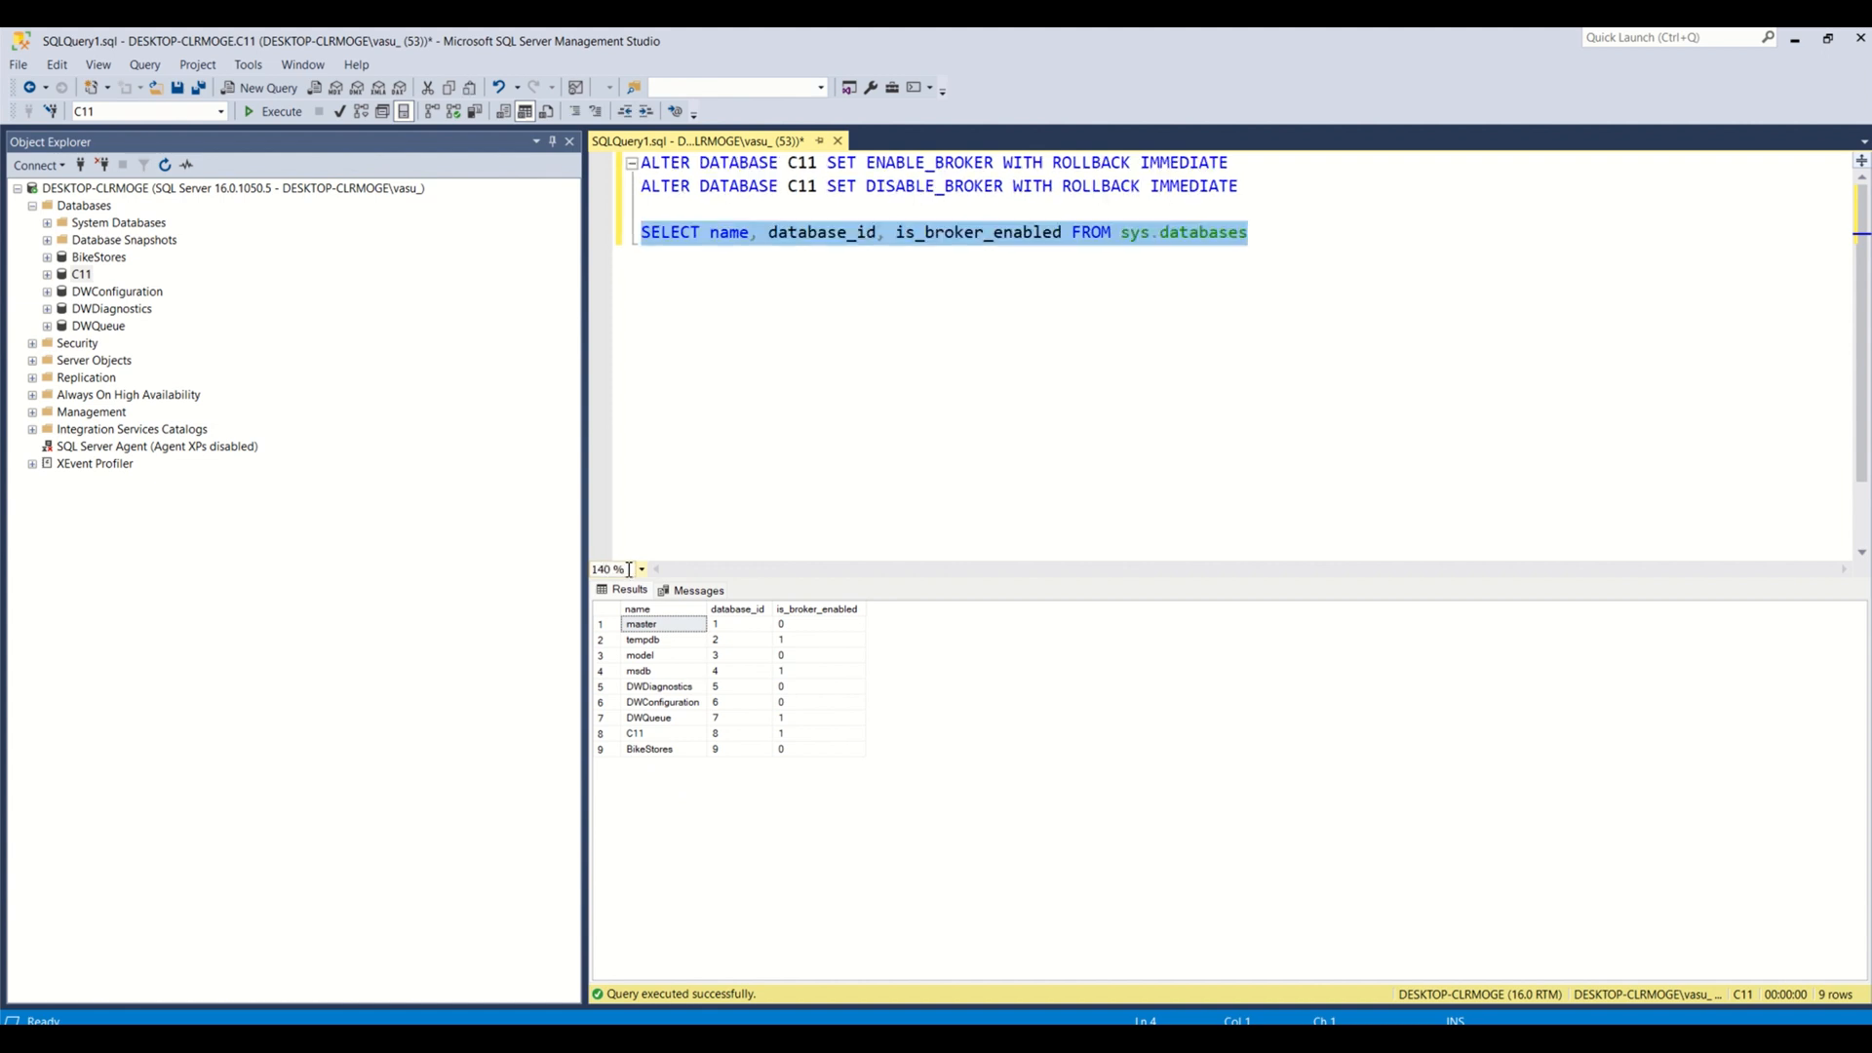
click(833, 272)
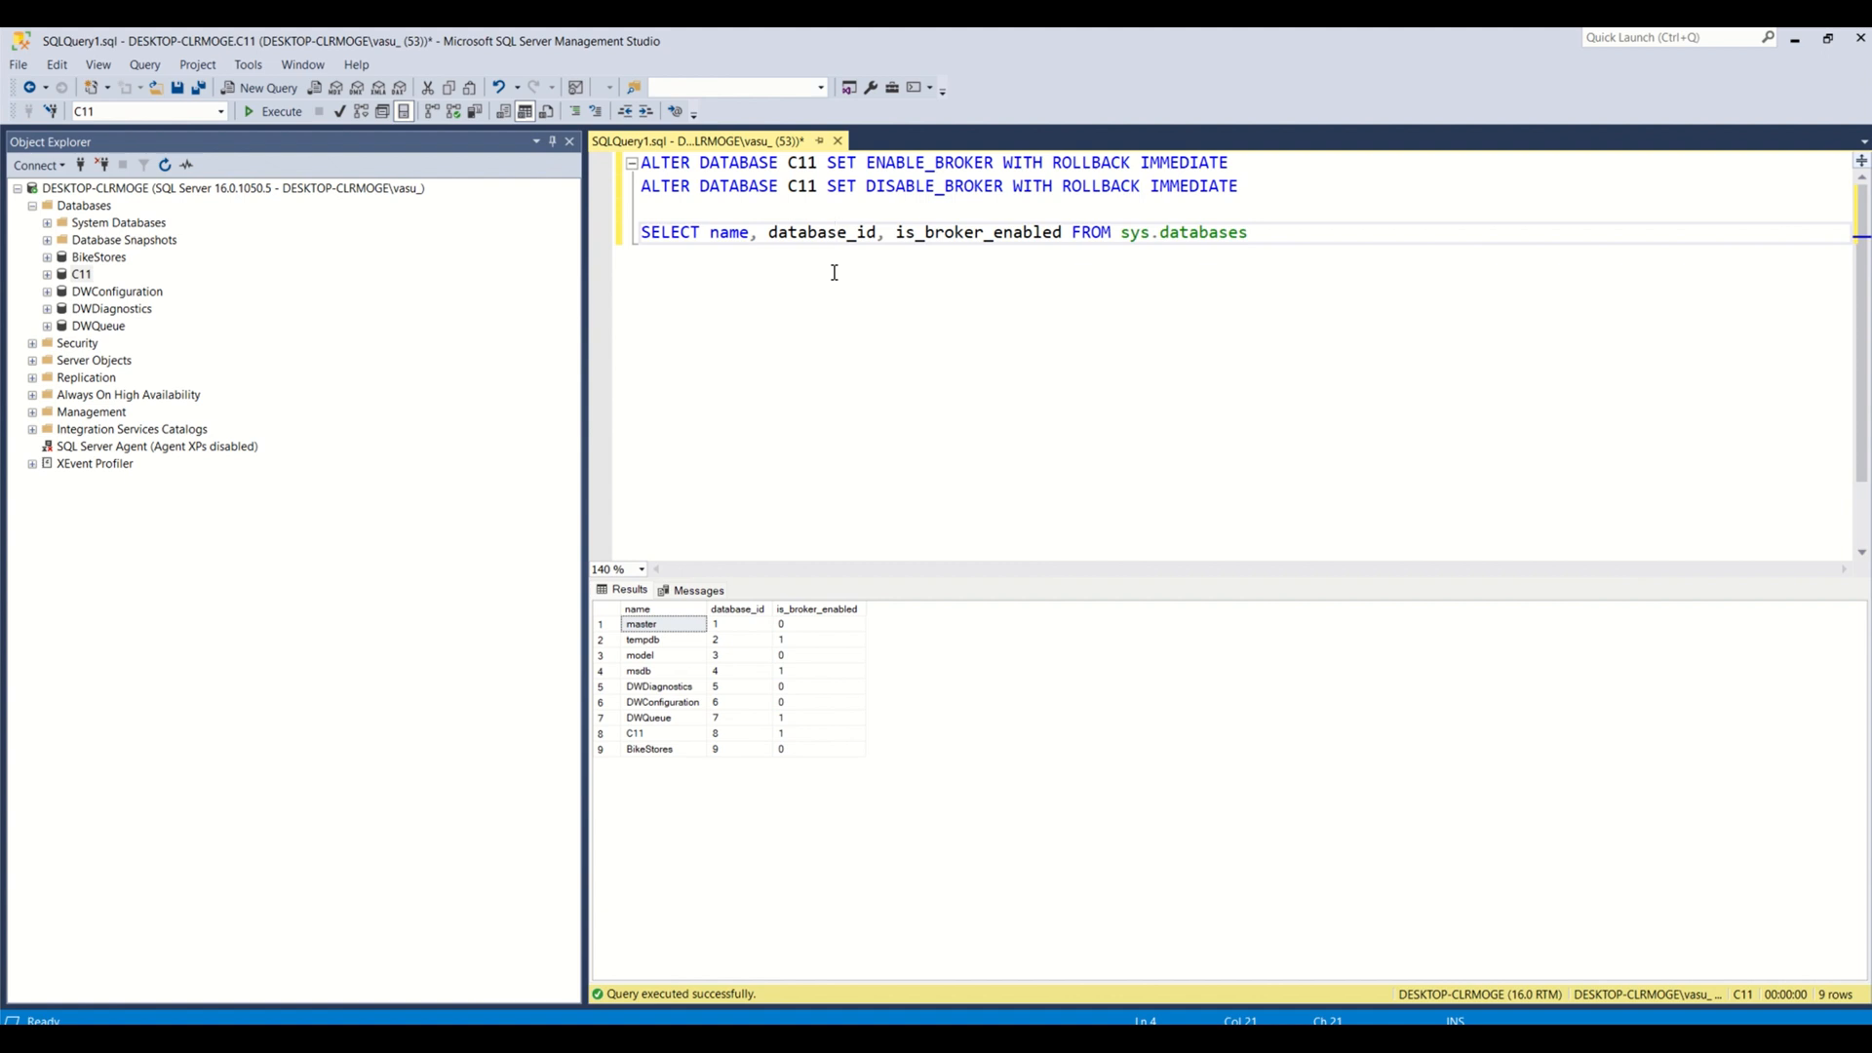
mouse_move(692, 751)
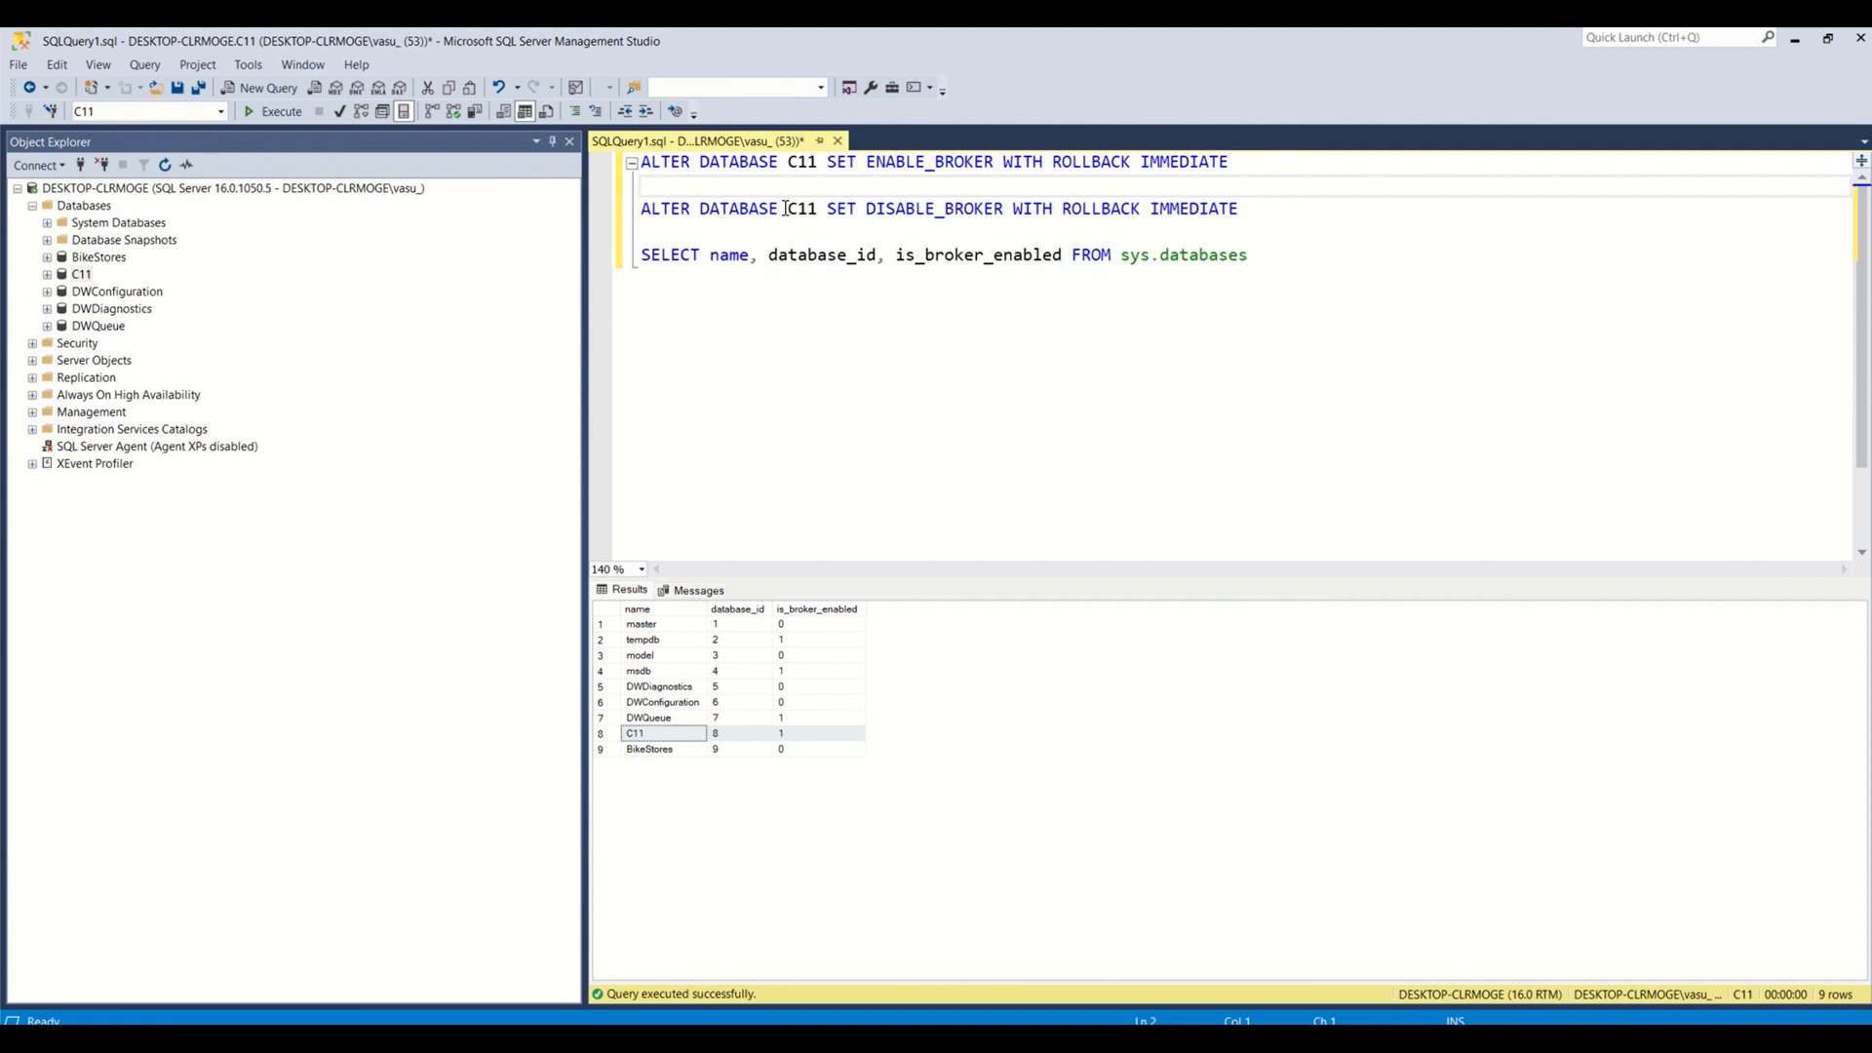
Run ALTER DATABASE C11 DISABLE_BROKER, then re-run the sys.databases status query.
double_click(800, 208)
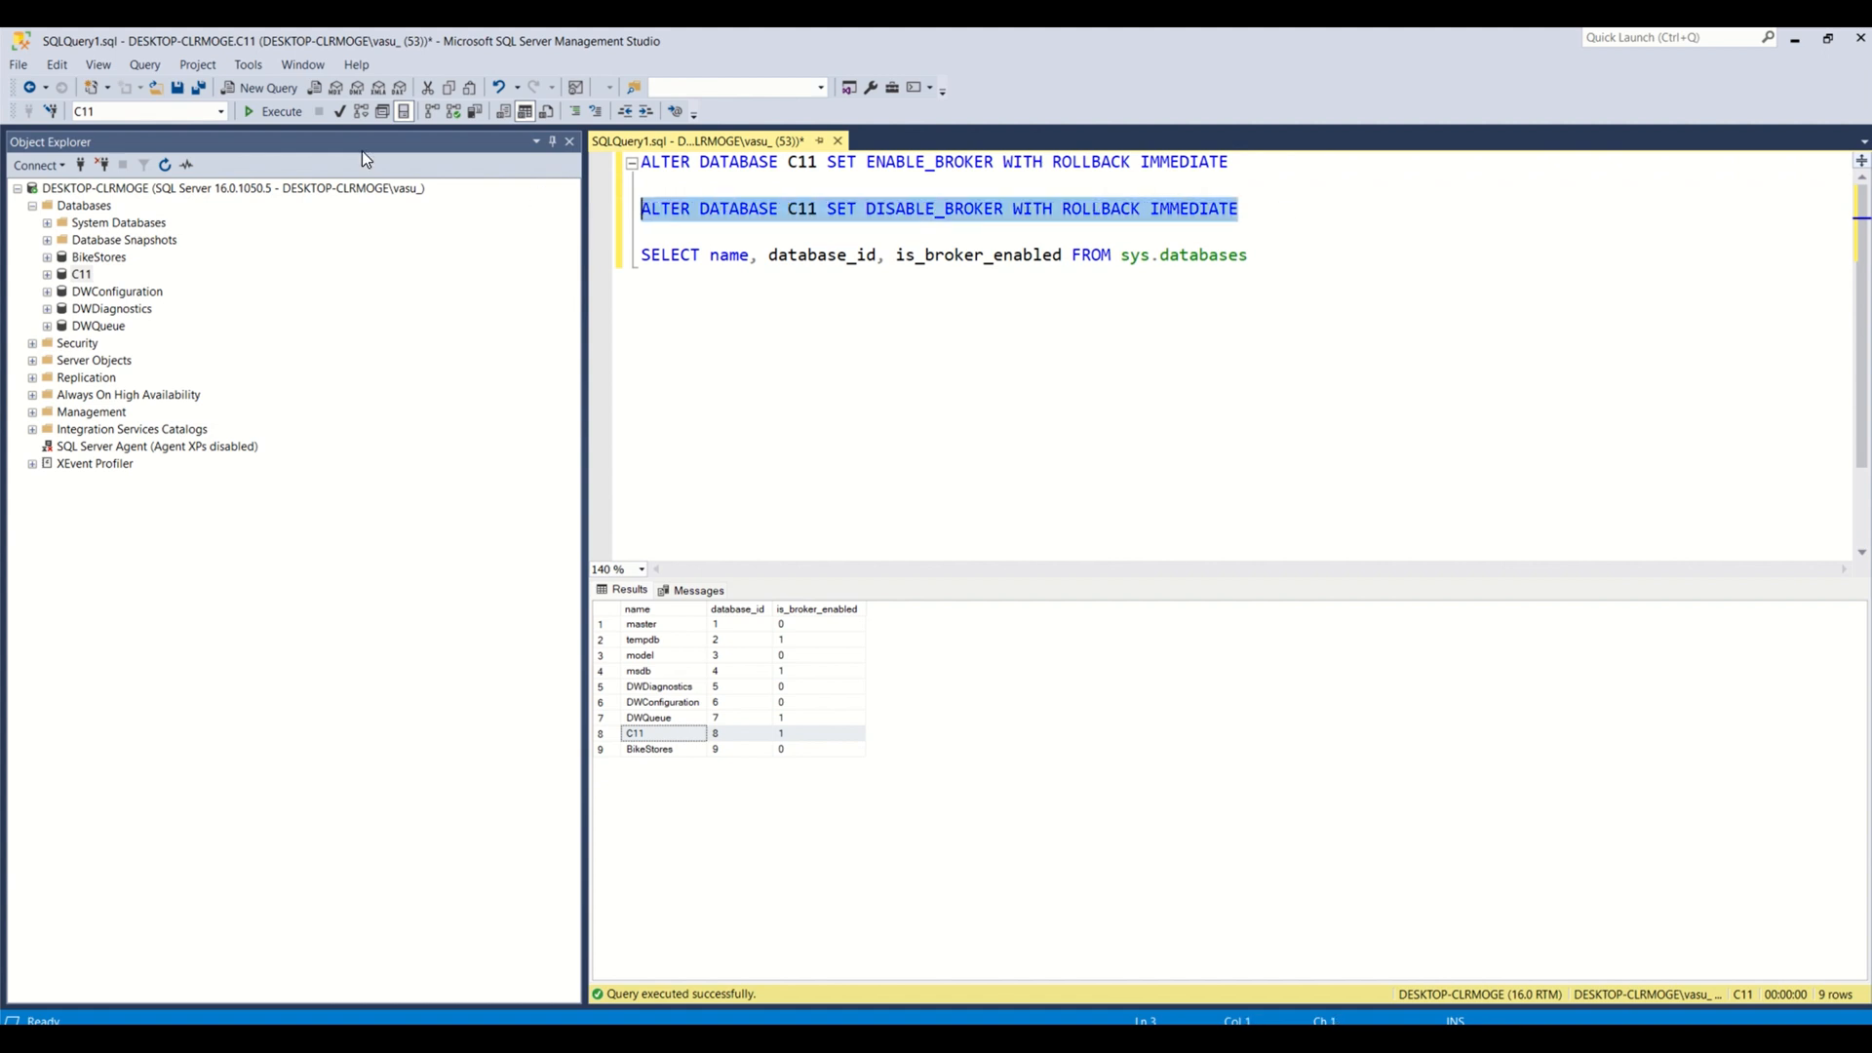
click(280, 111)
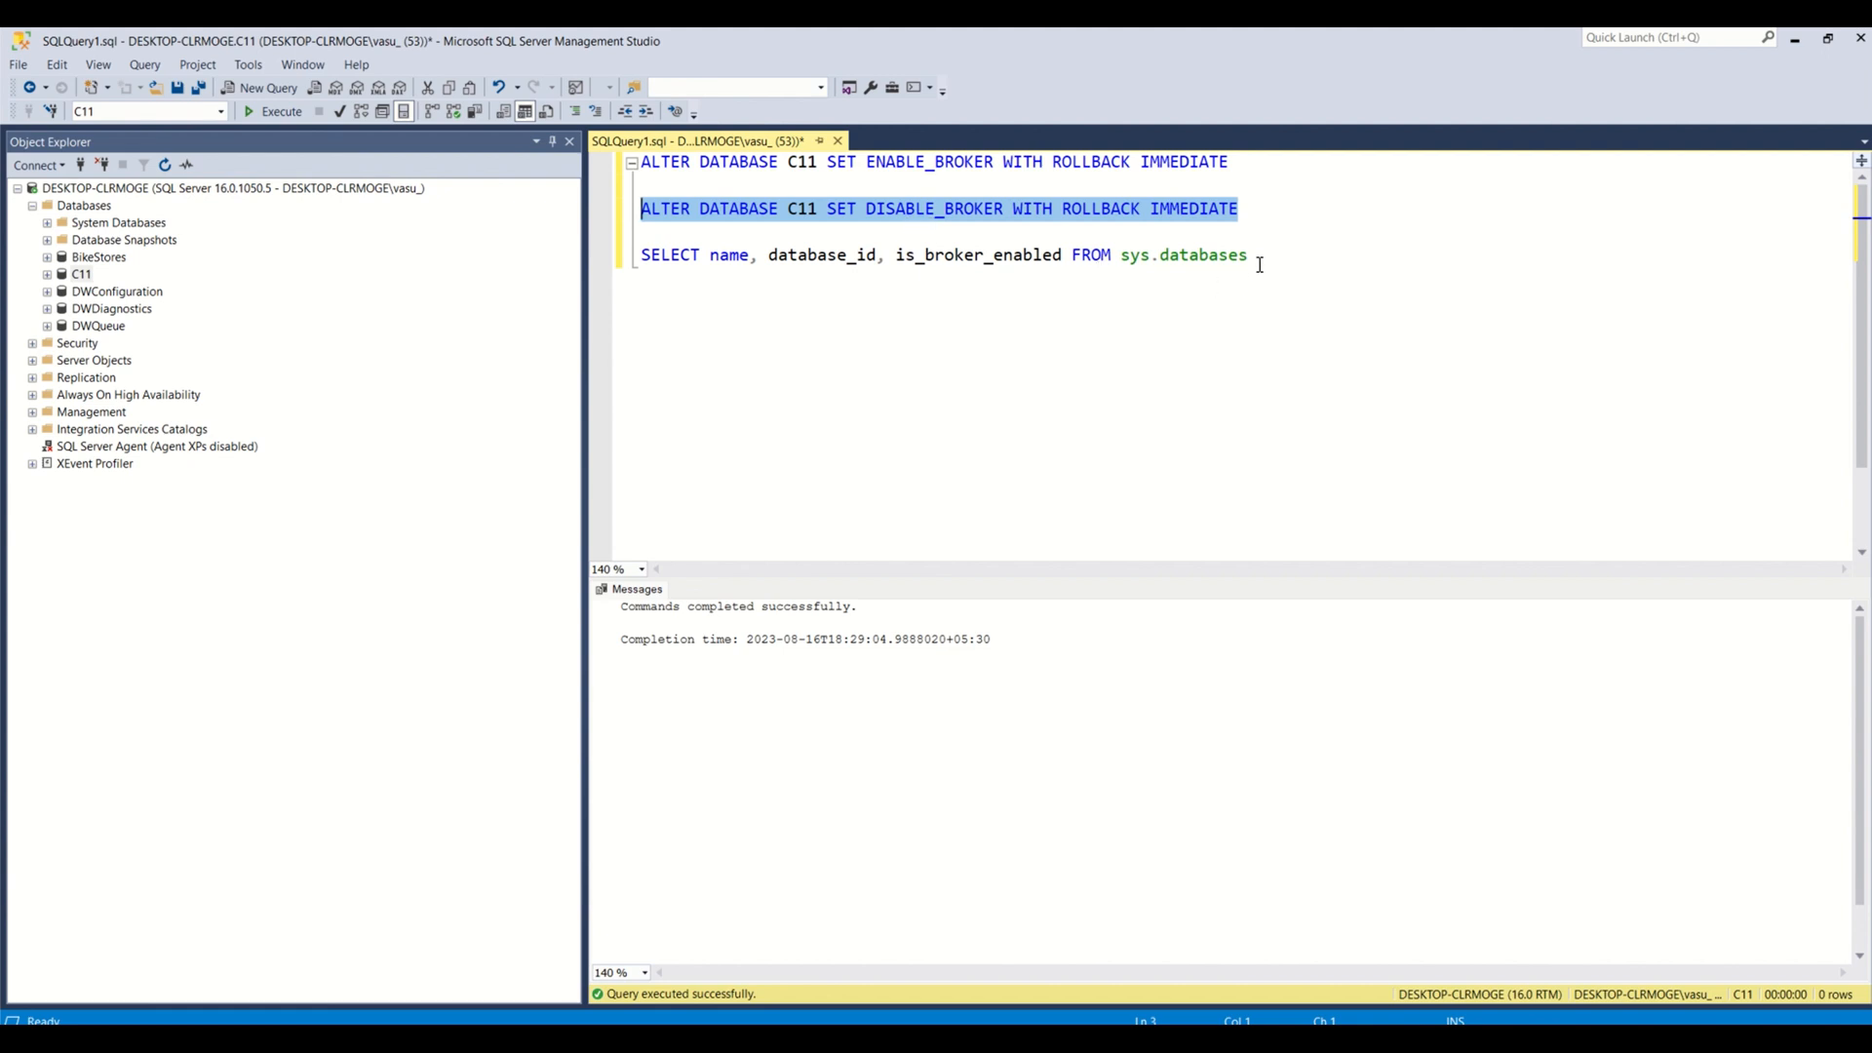
click(1248, 254)
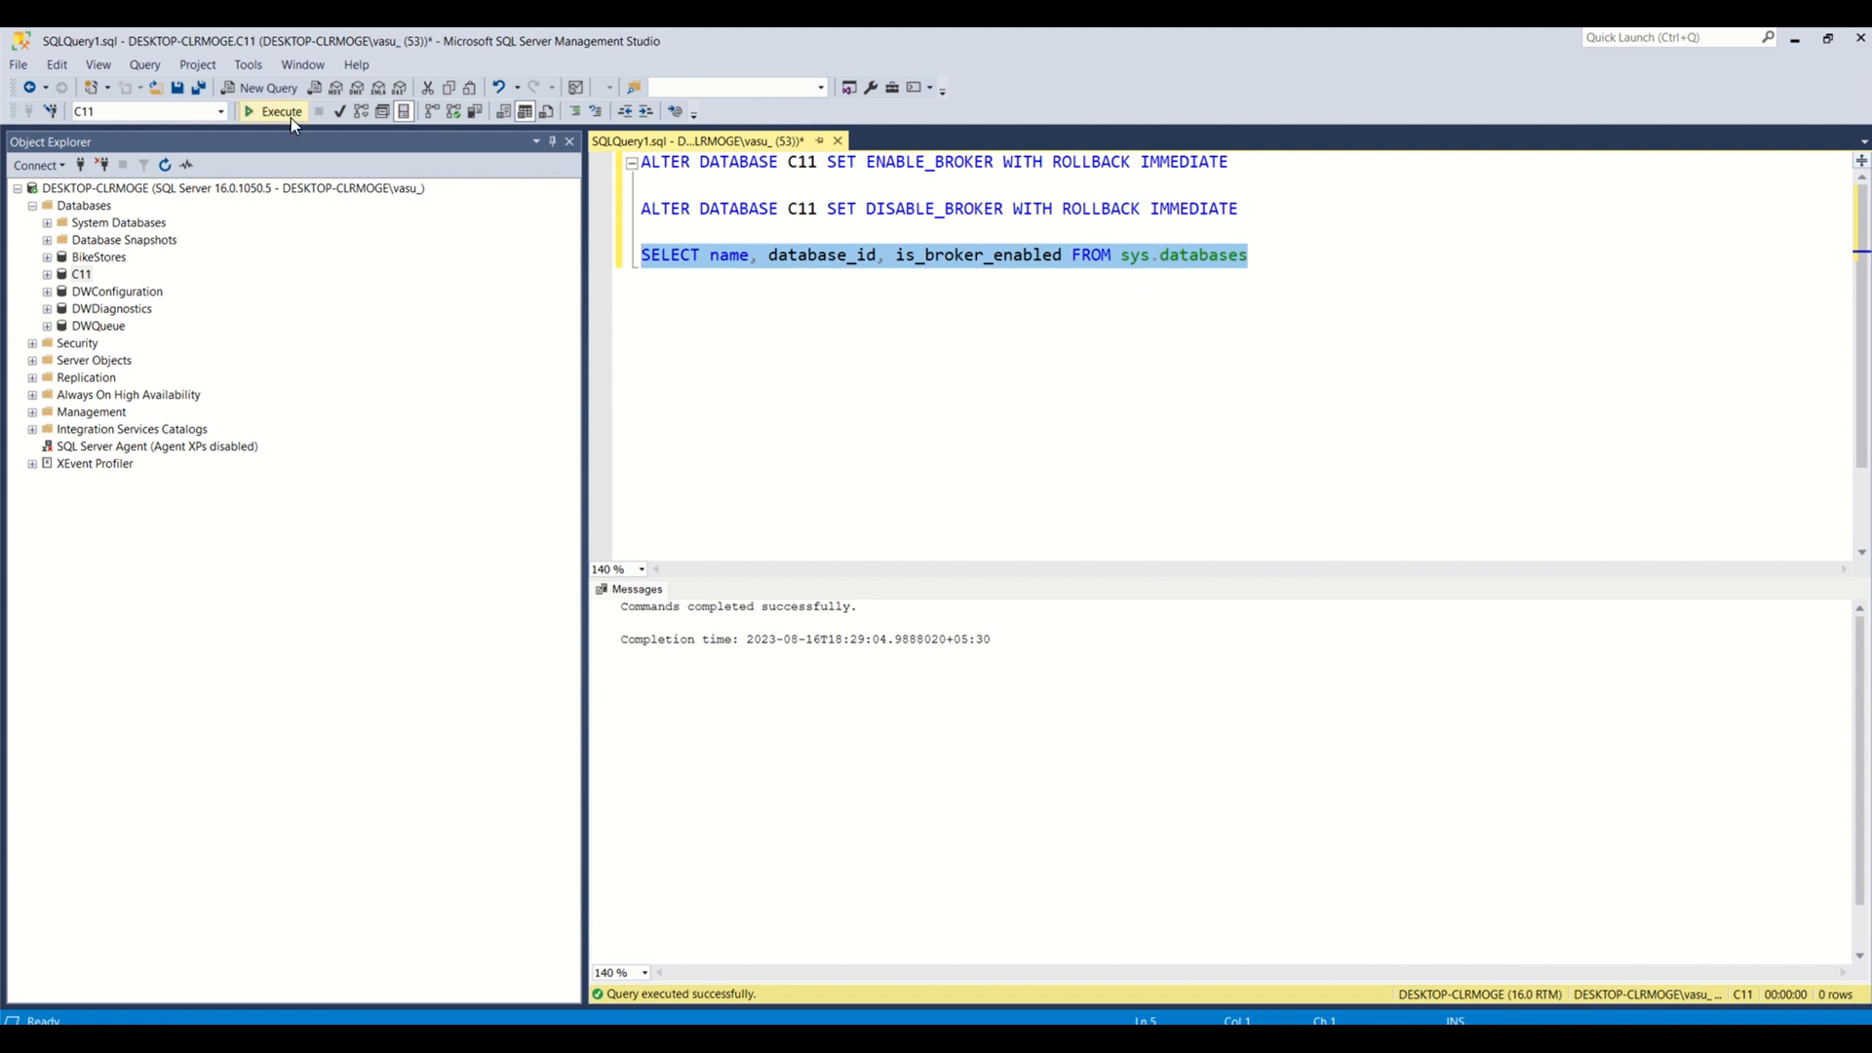
click(273, 111)
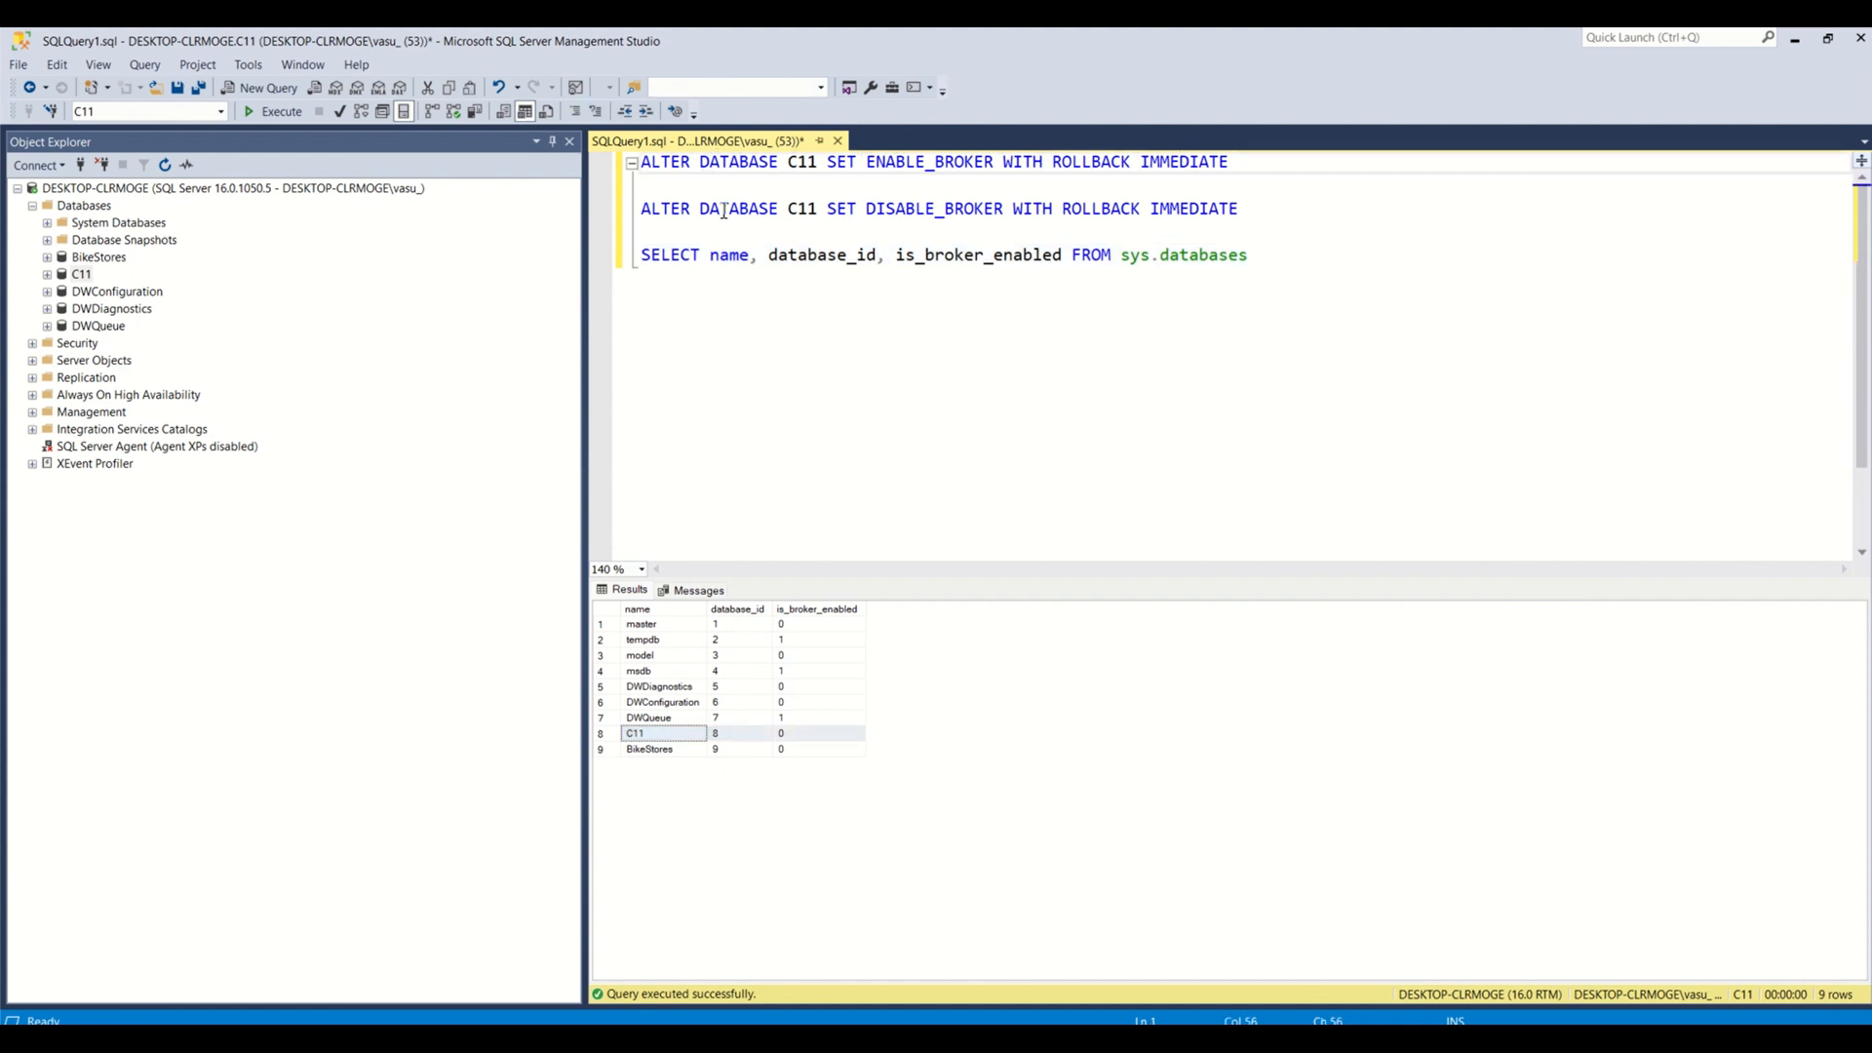
Run ALTER DATABASE C11 ENABLE_BROKER and execute again to recheck status.
double_click(895, 161)
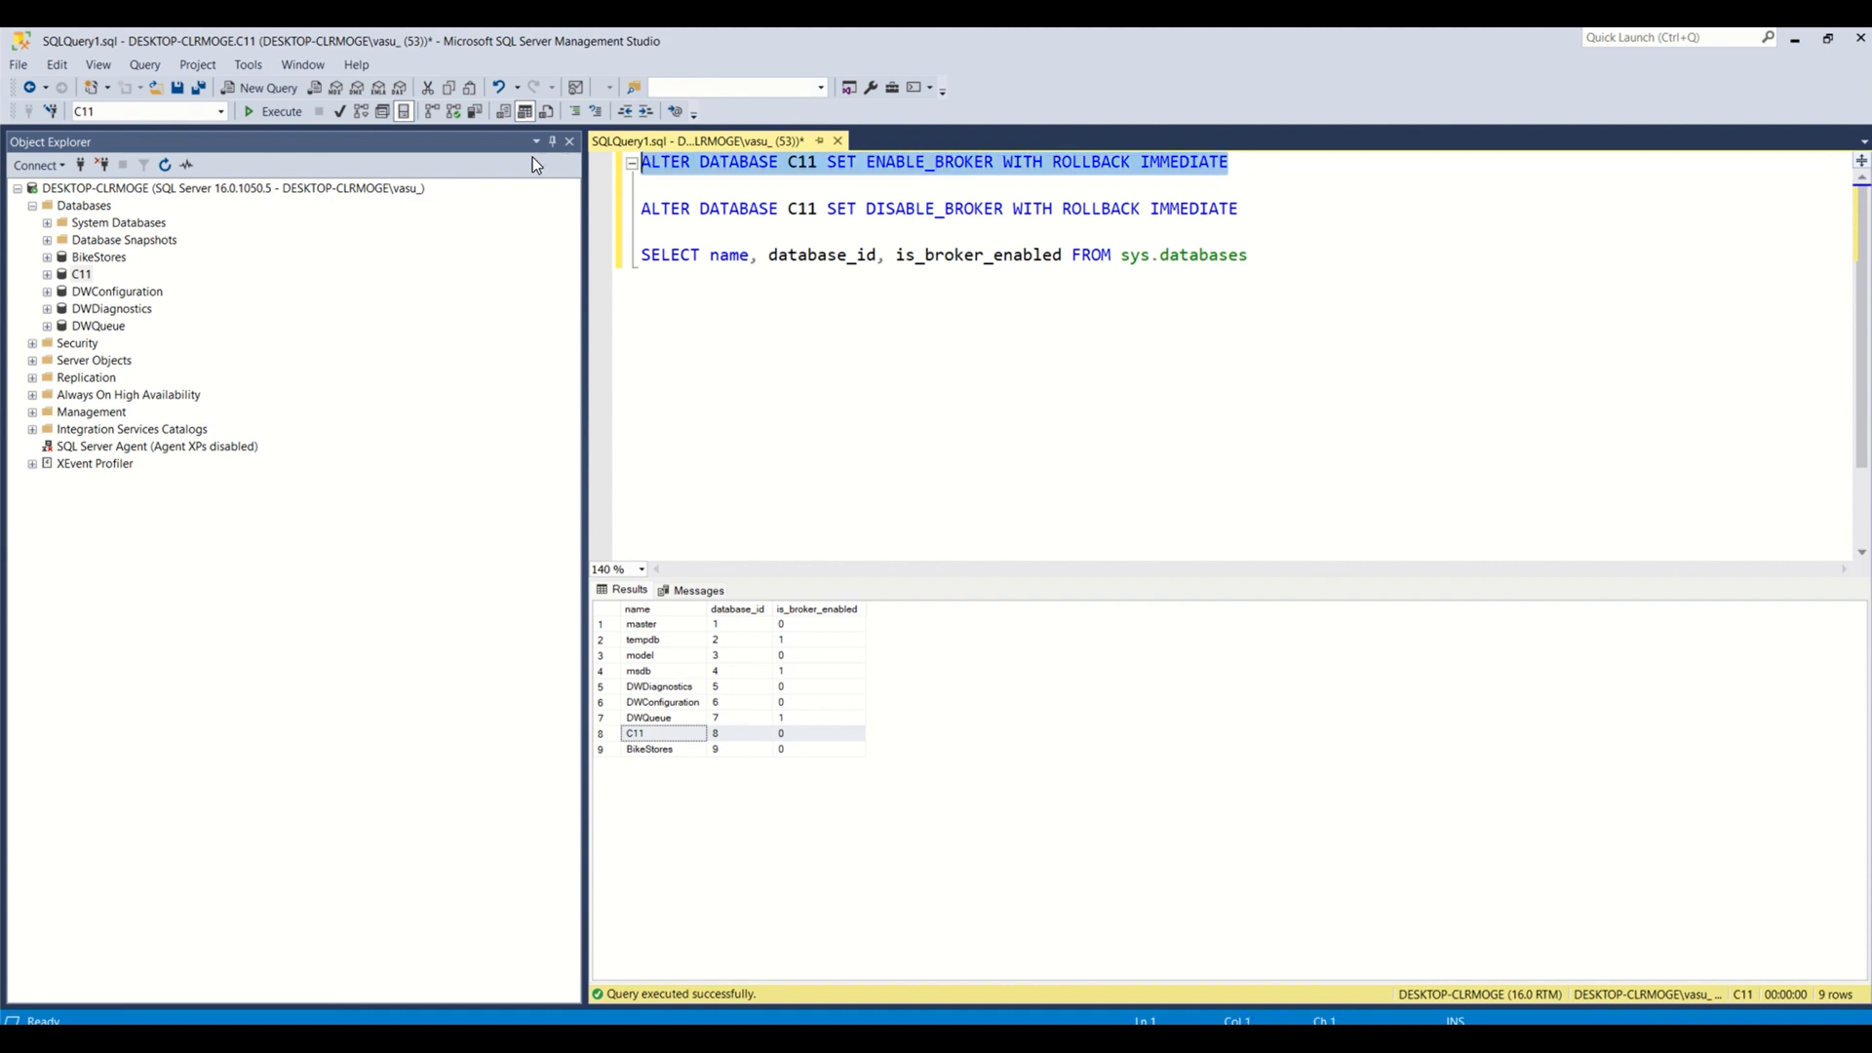
click(273, 111)
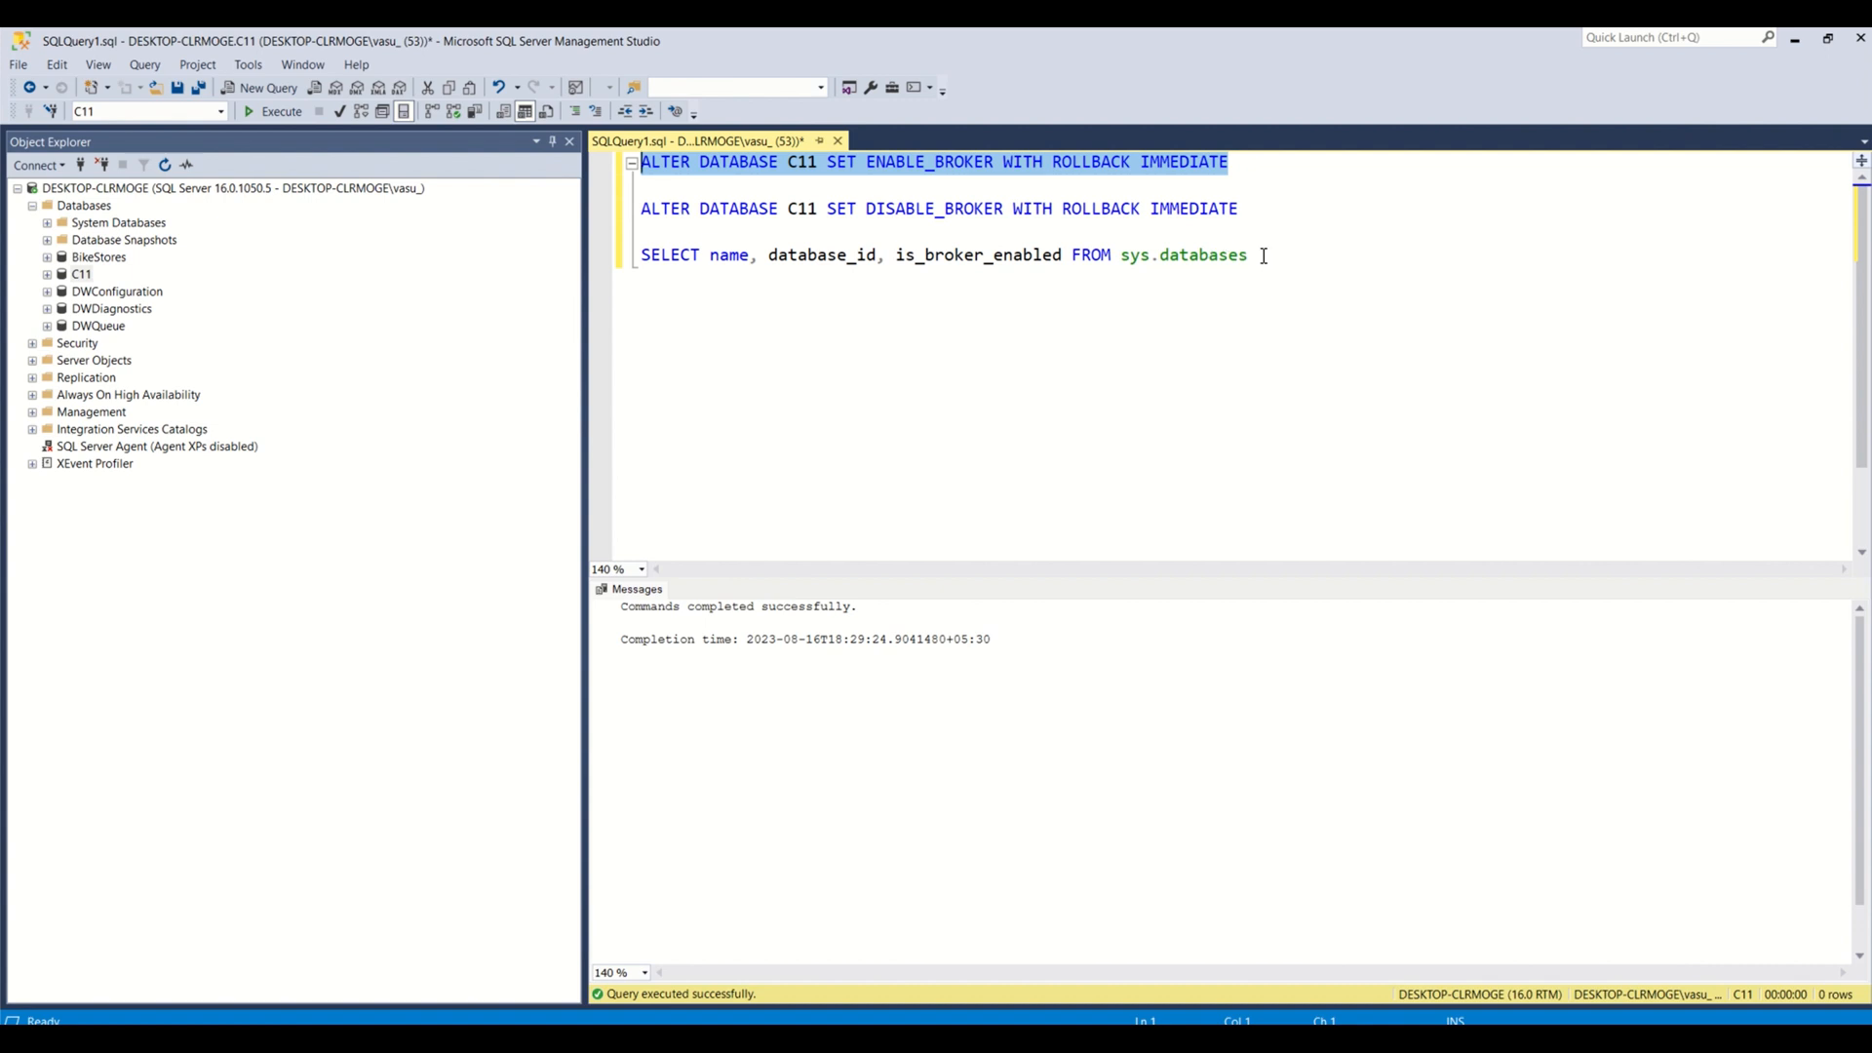
click(280, 111)
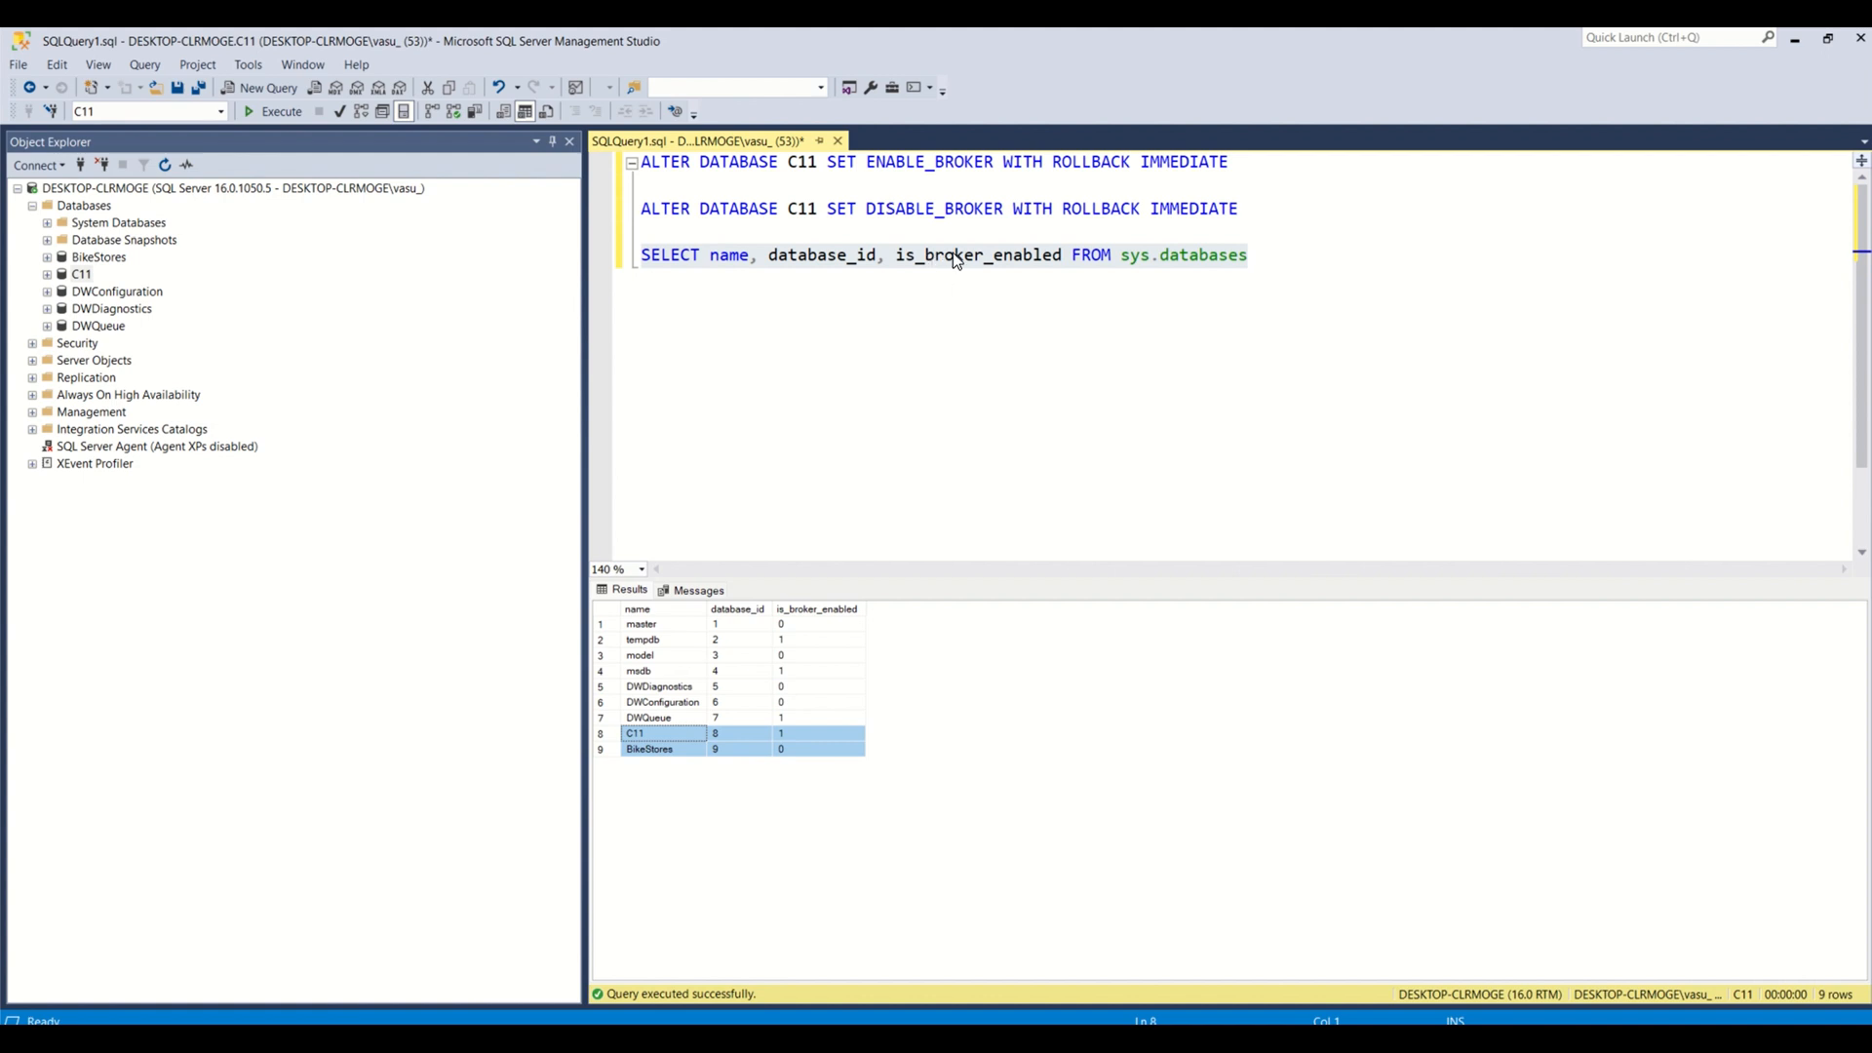
mouse_move(1049, 266)
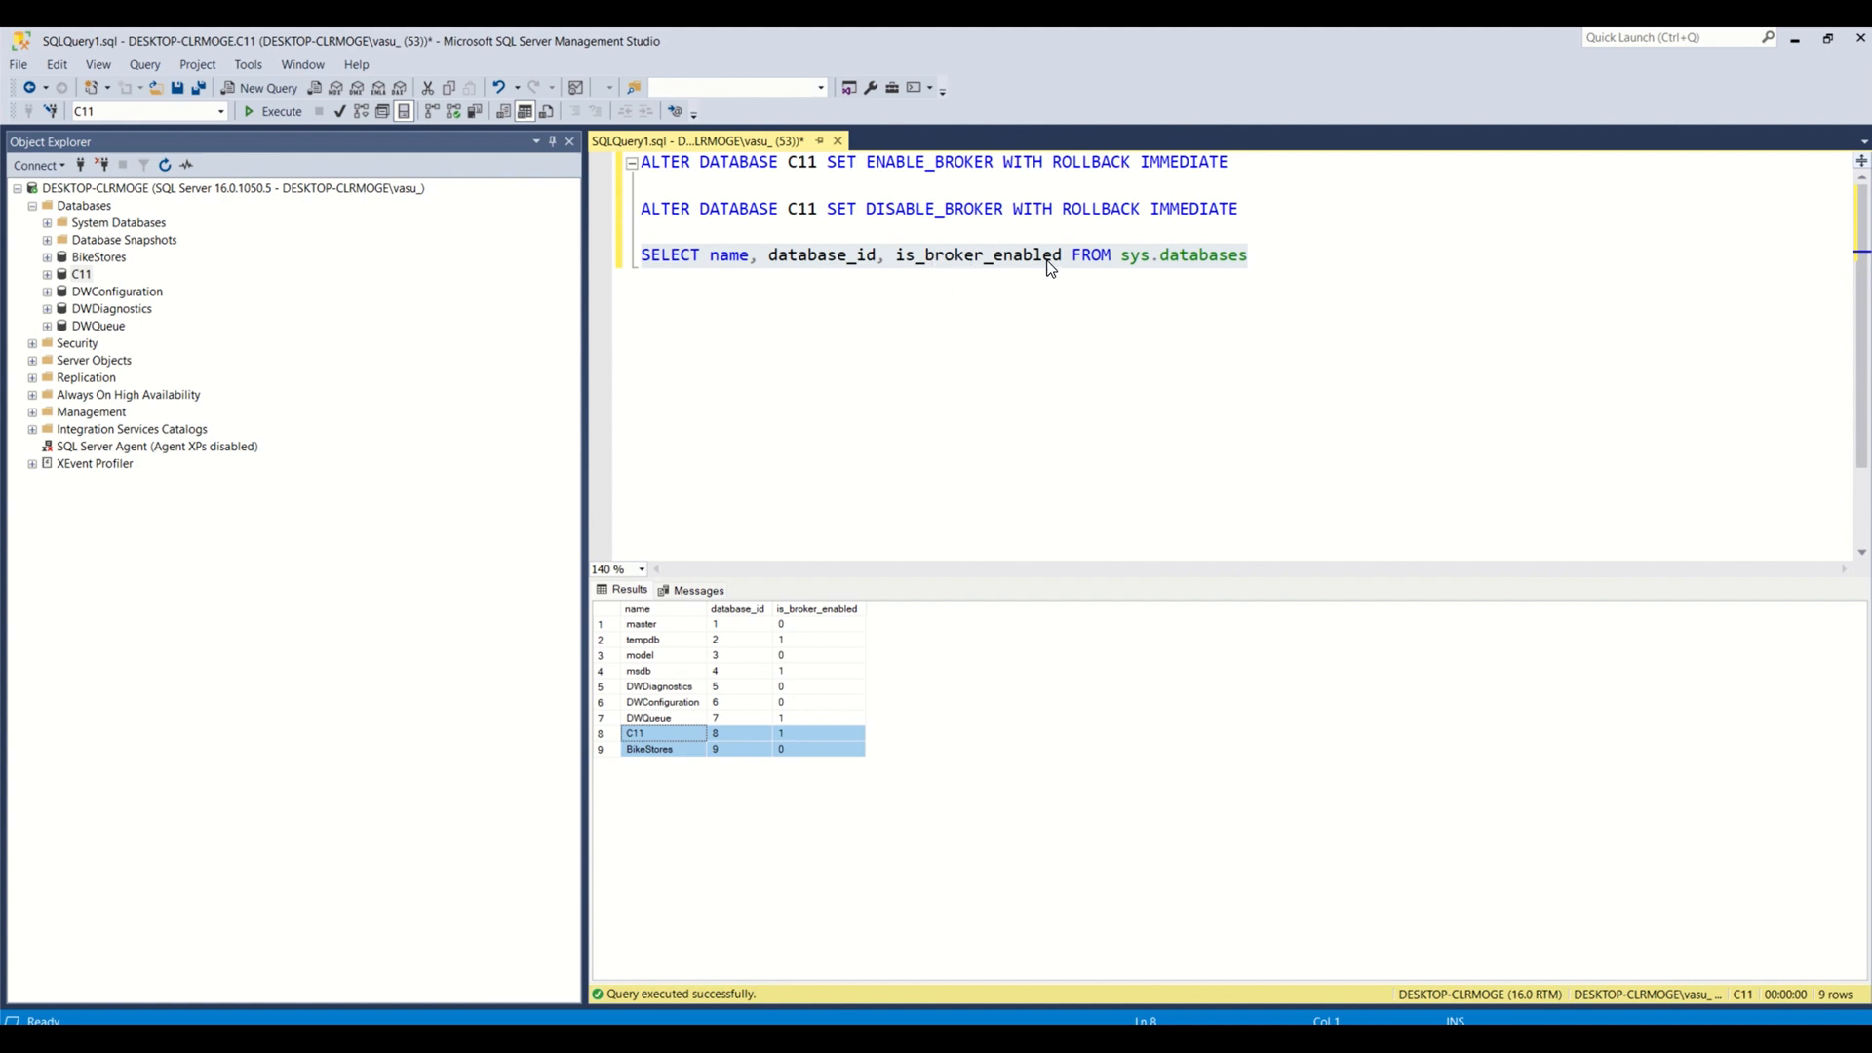
mouse_move(452, 356)
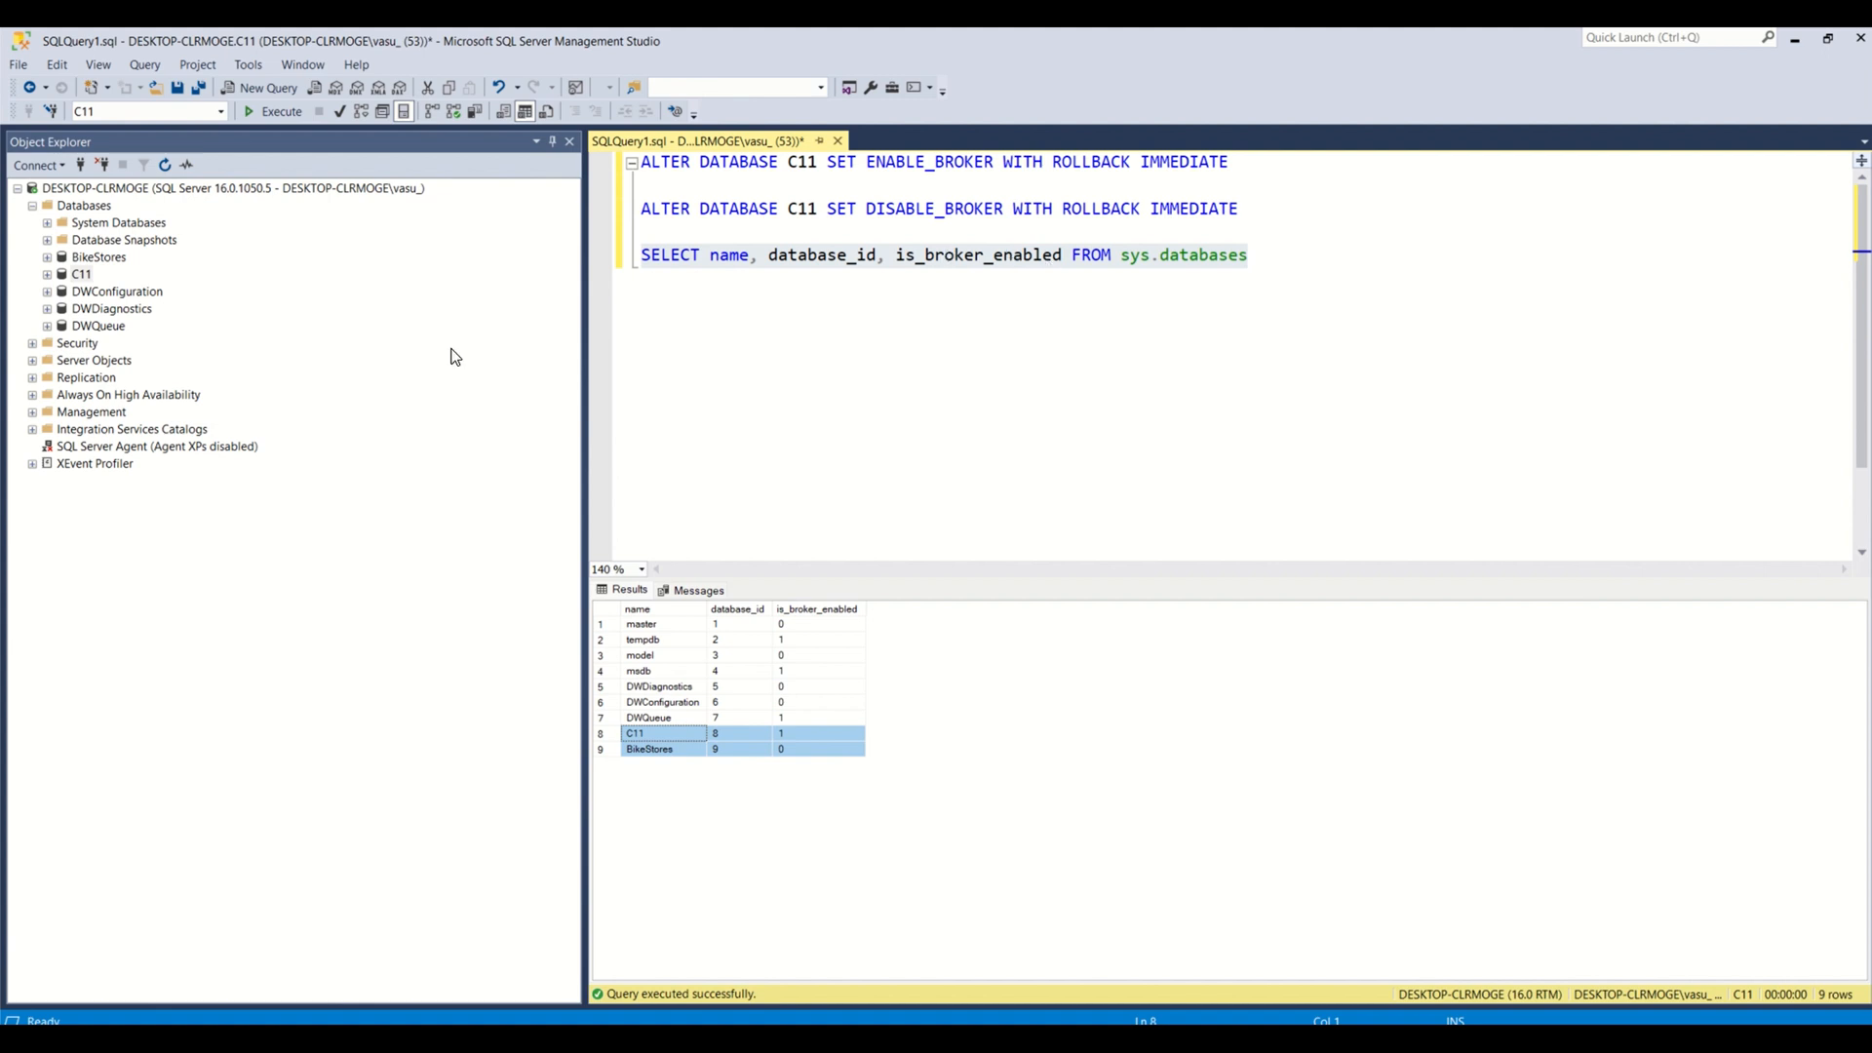
mouse_move(346, 371)
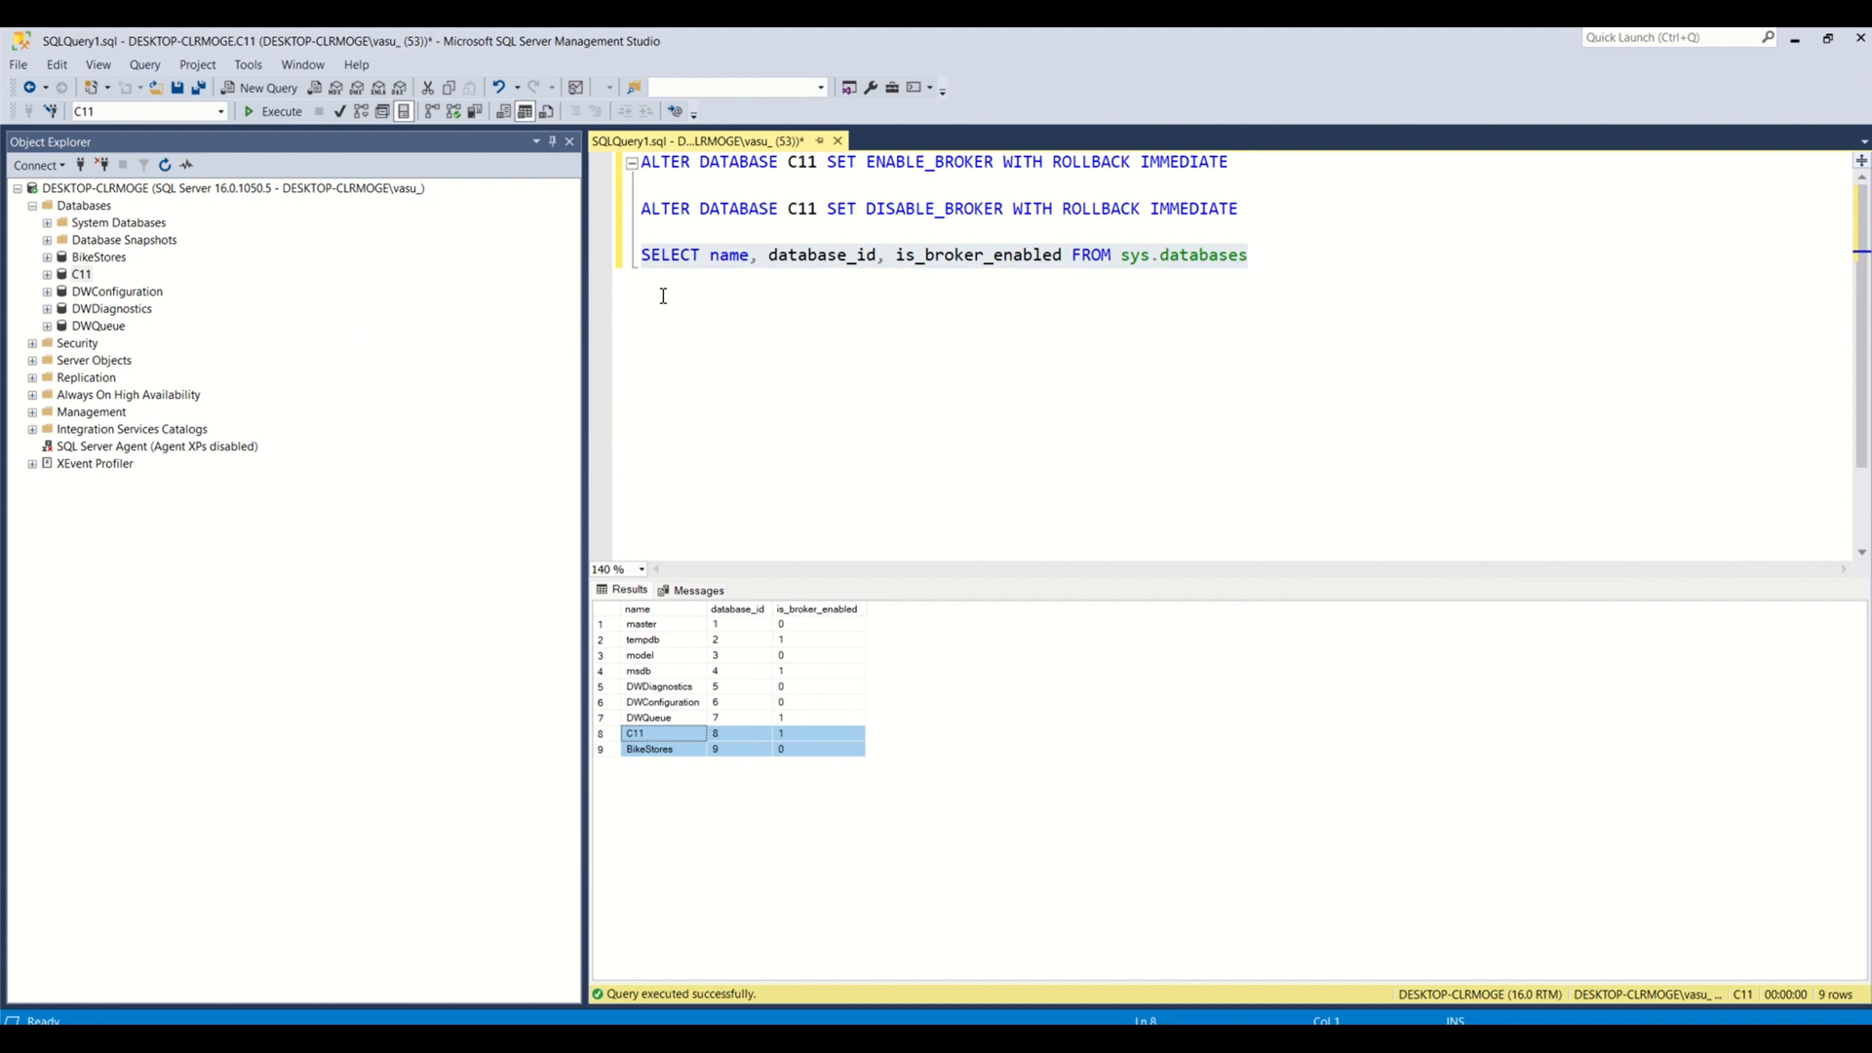
mouse_move(1224, 254)
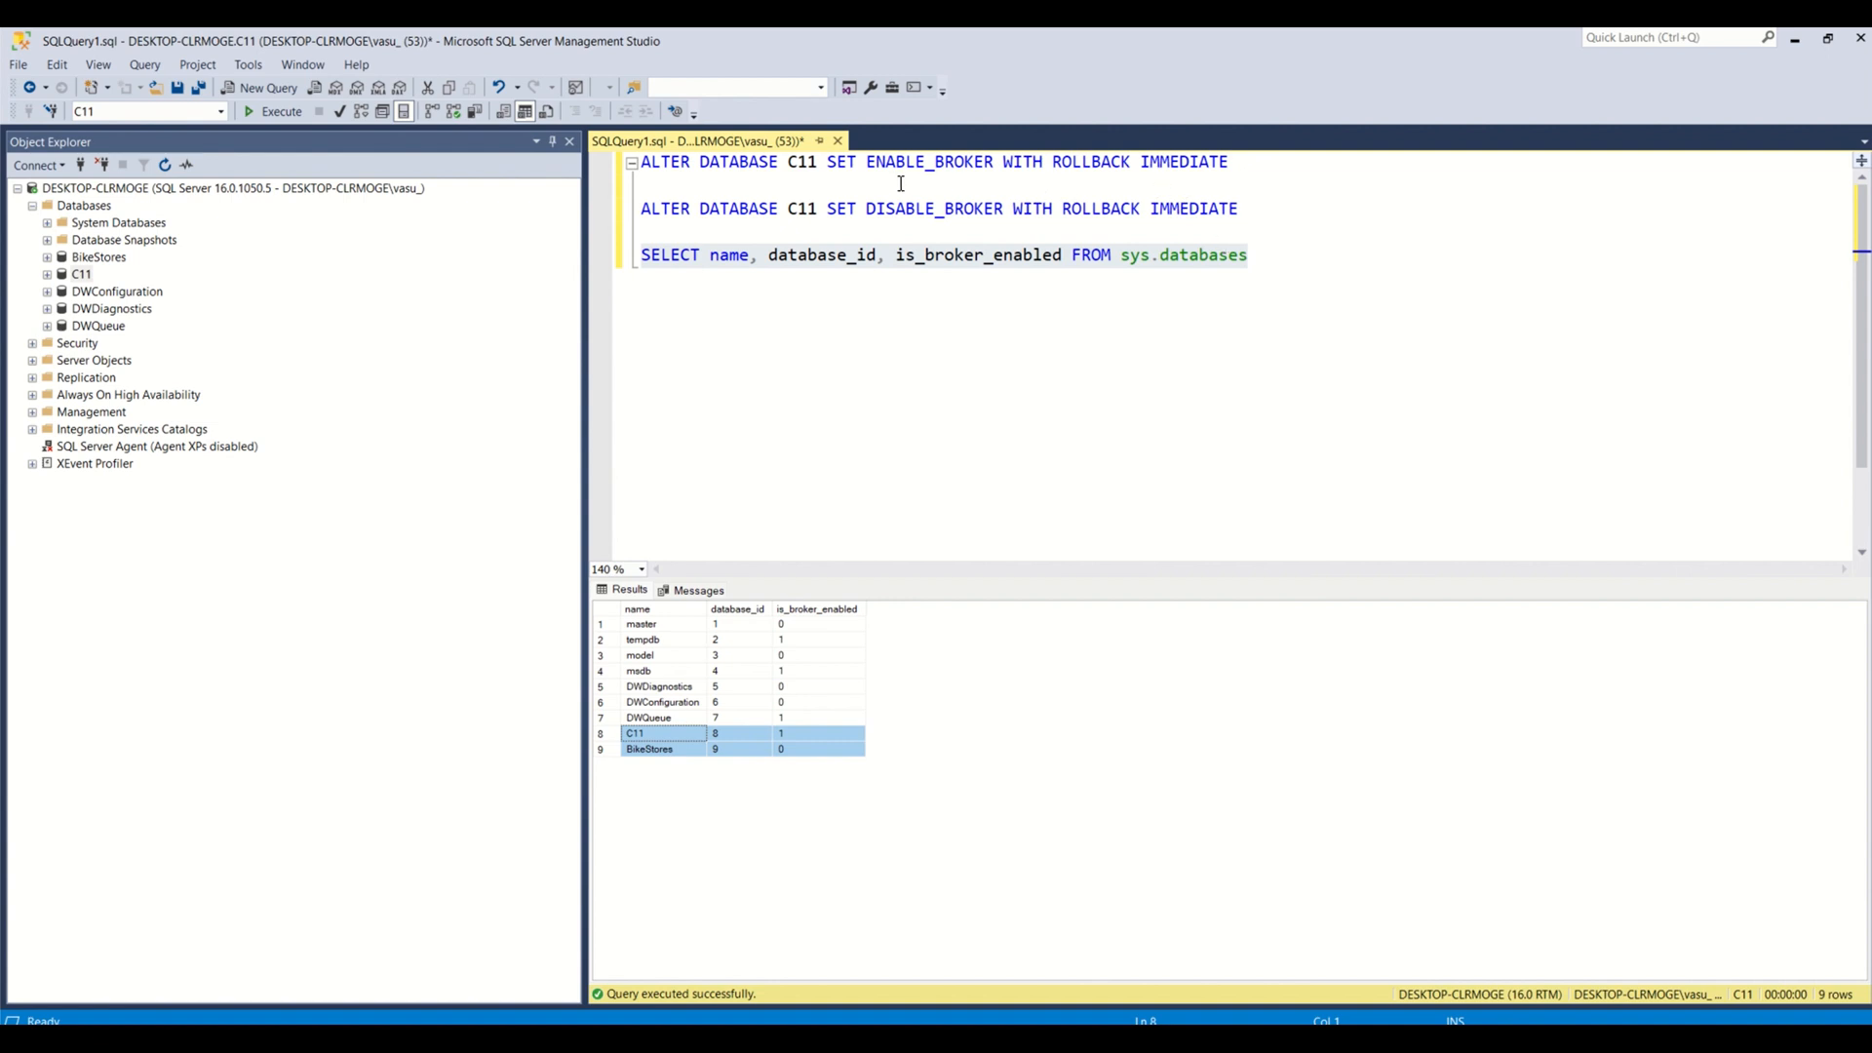
mouse_move(535, 335)
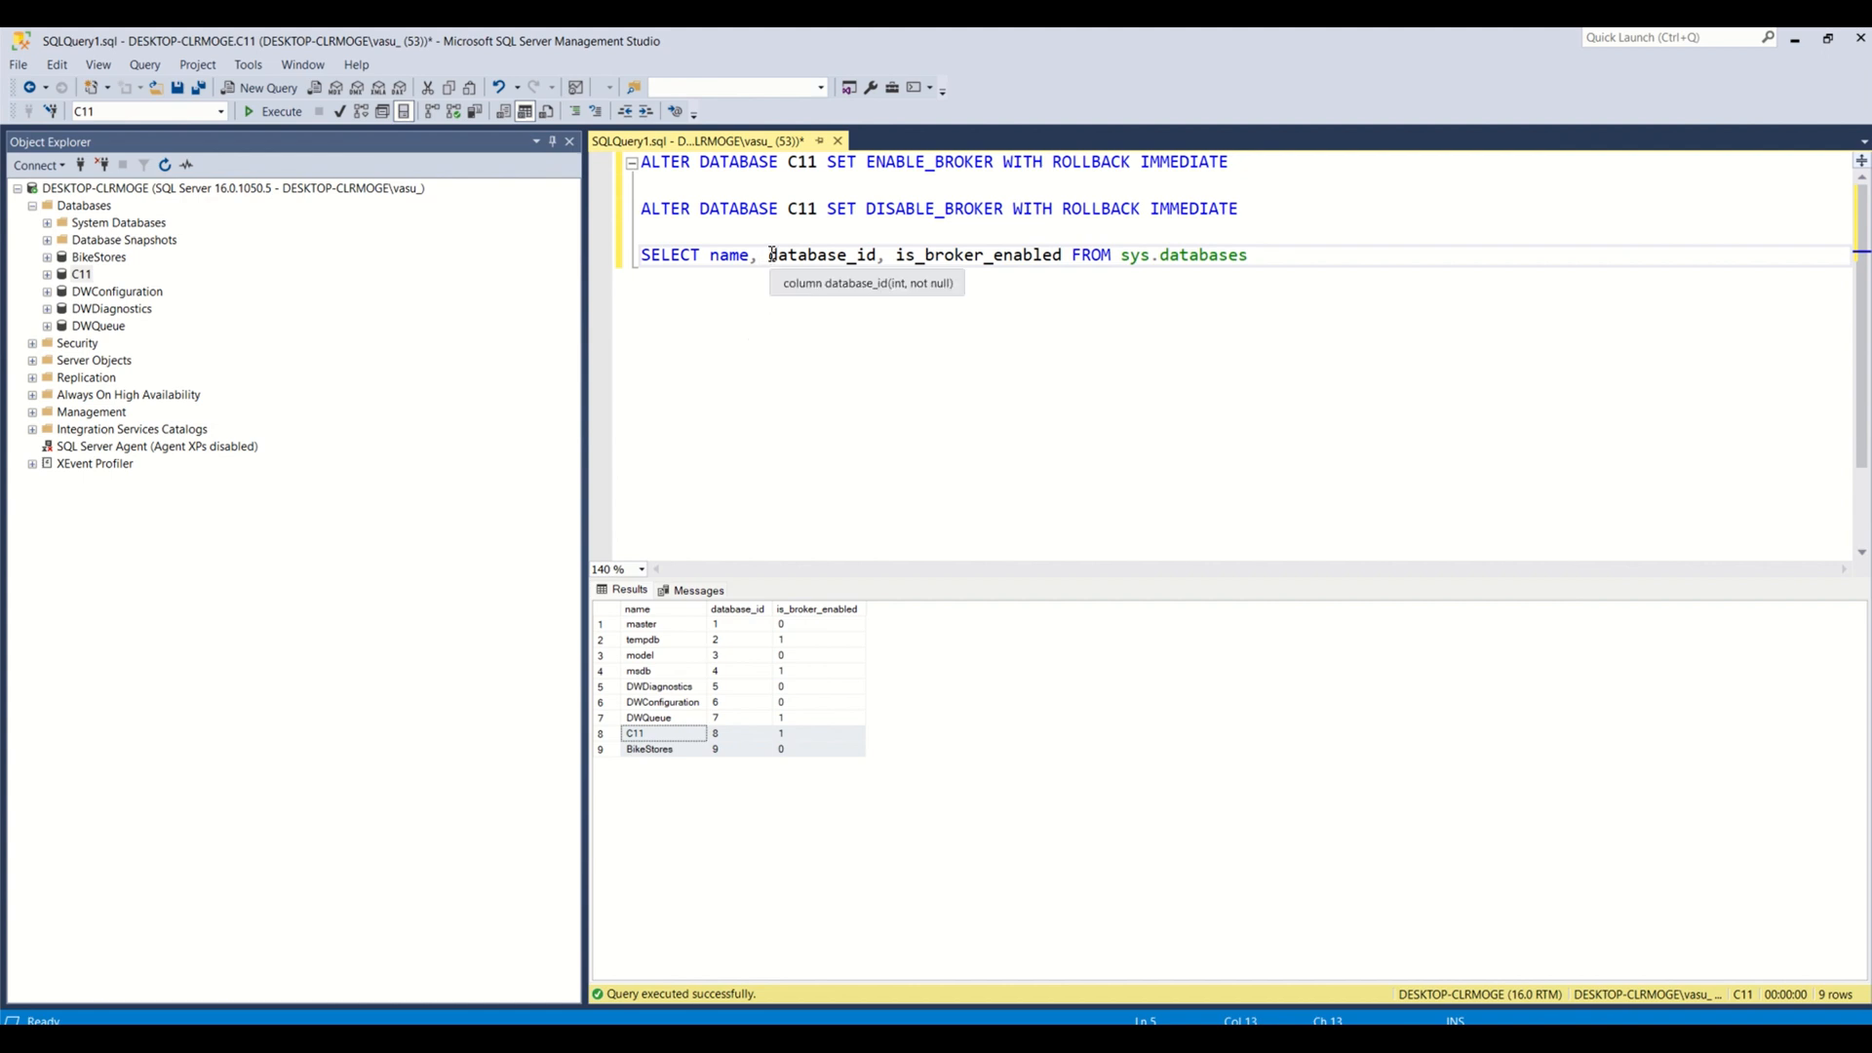
mouse_move(1116, 218)
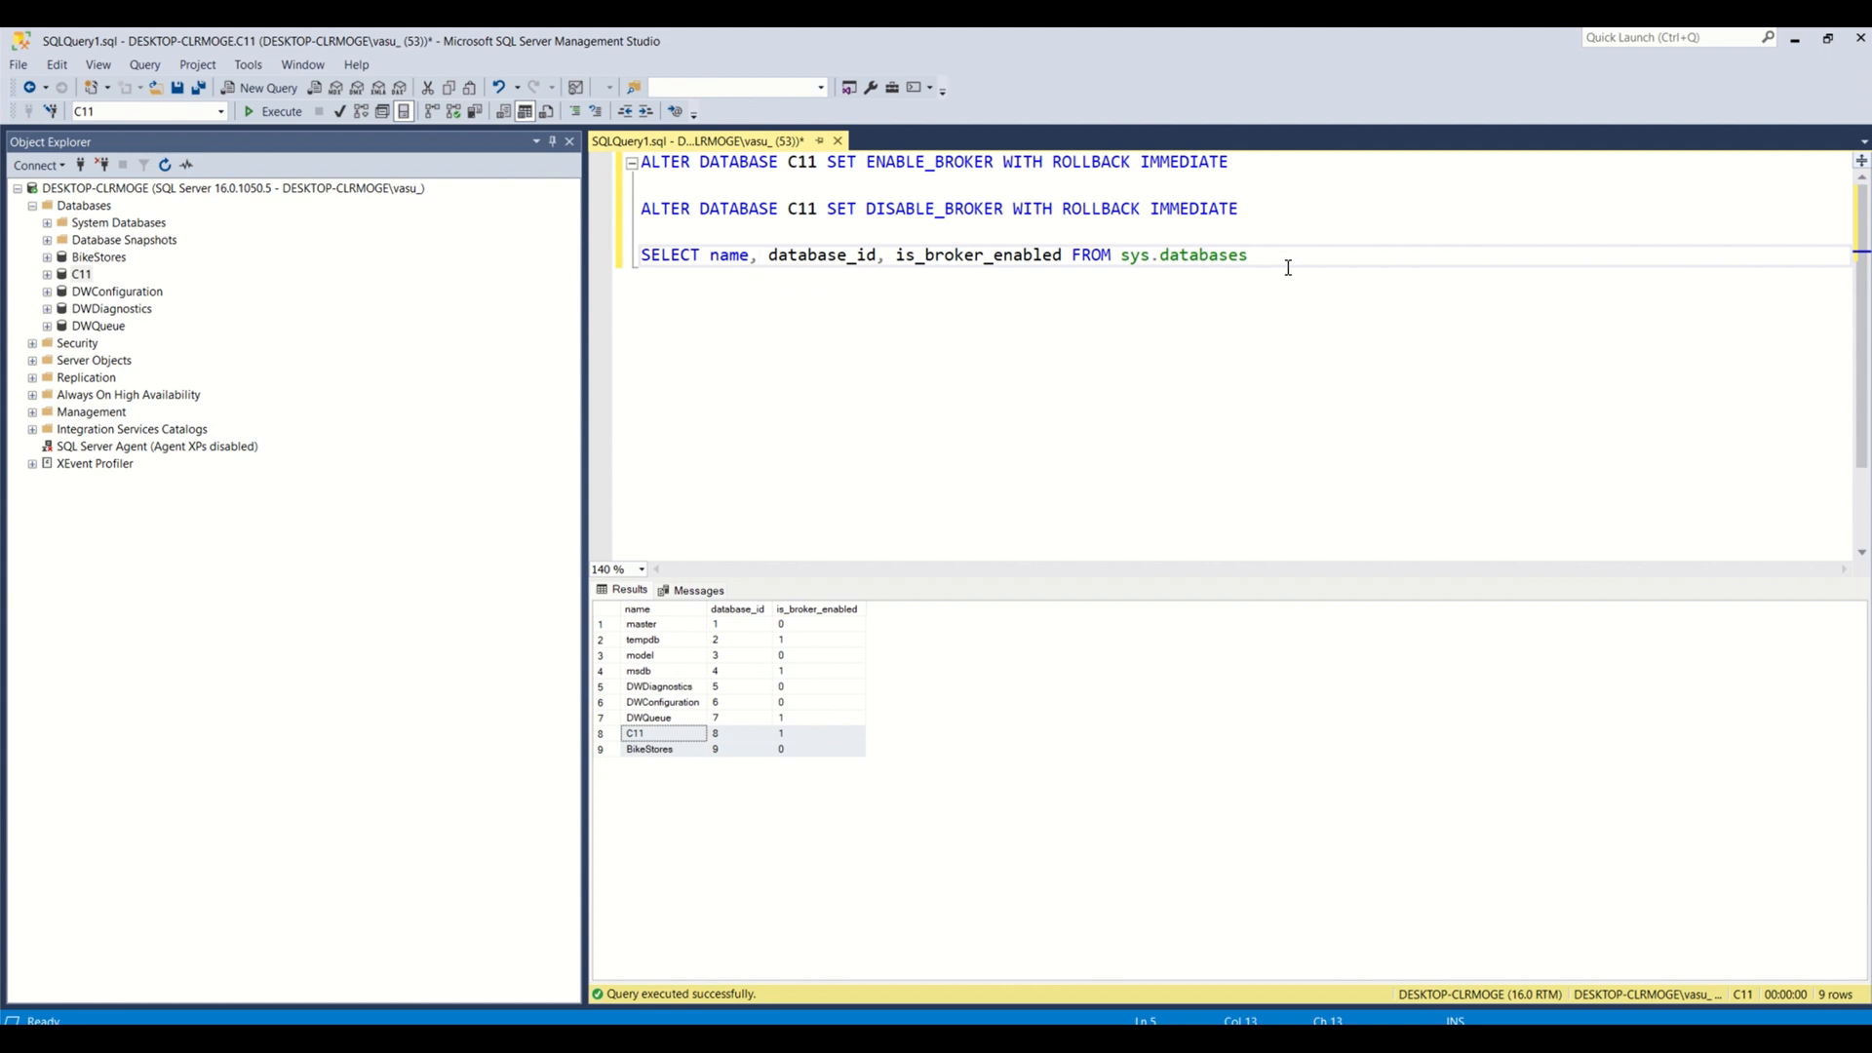
Select all the query text in the editor with Ctrl+A.
key(ctrl+a)
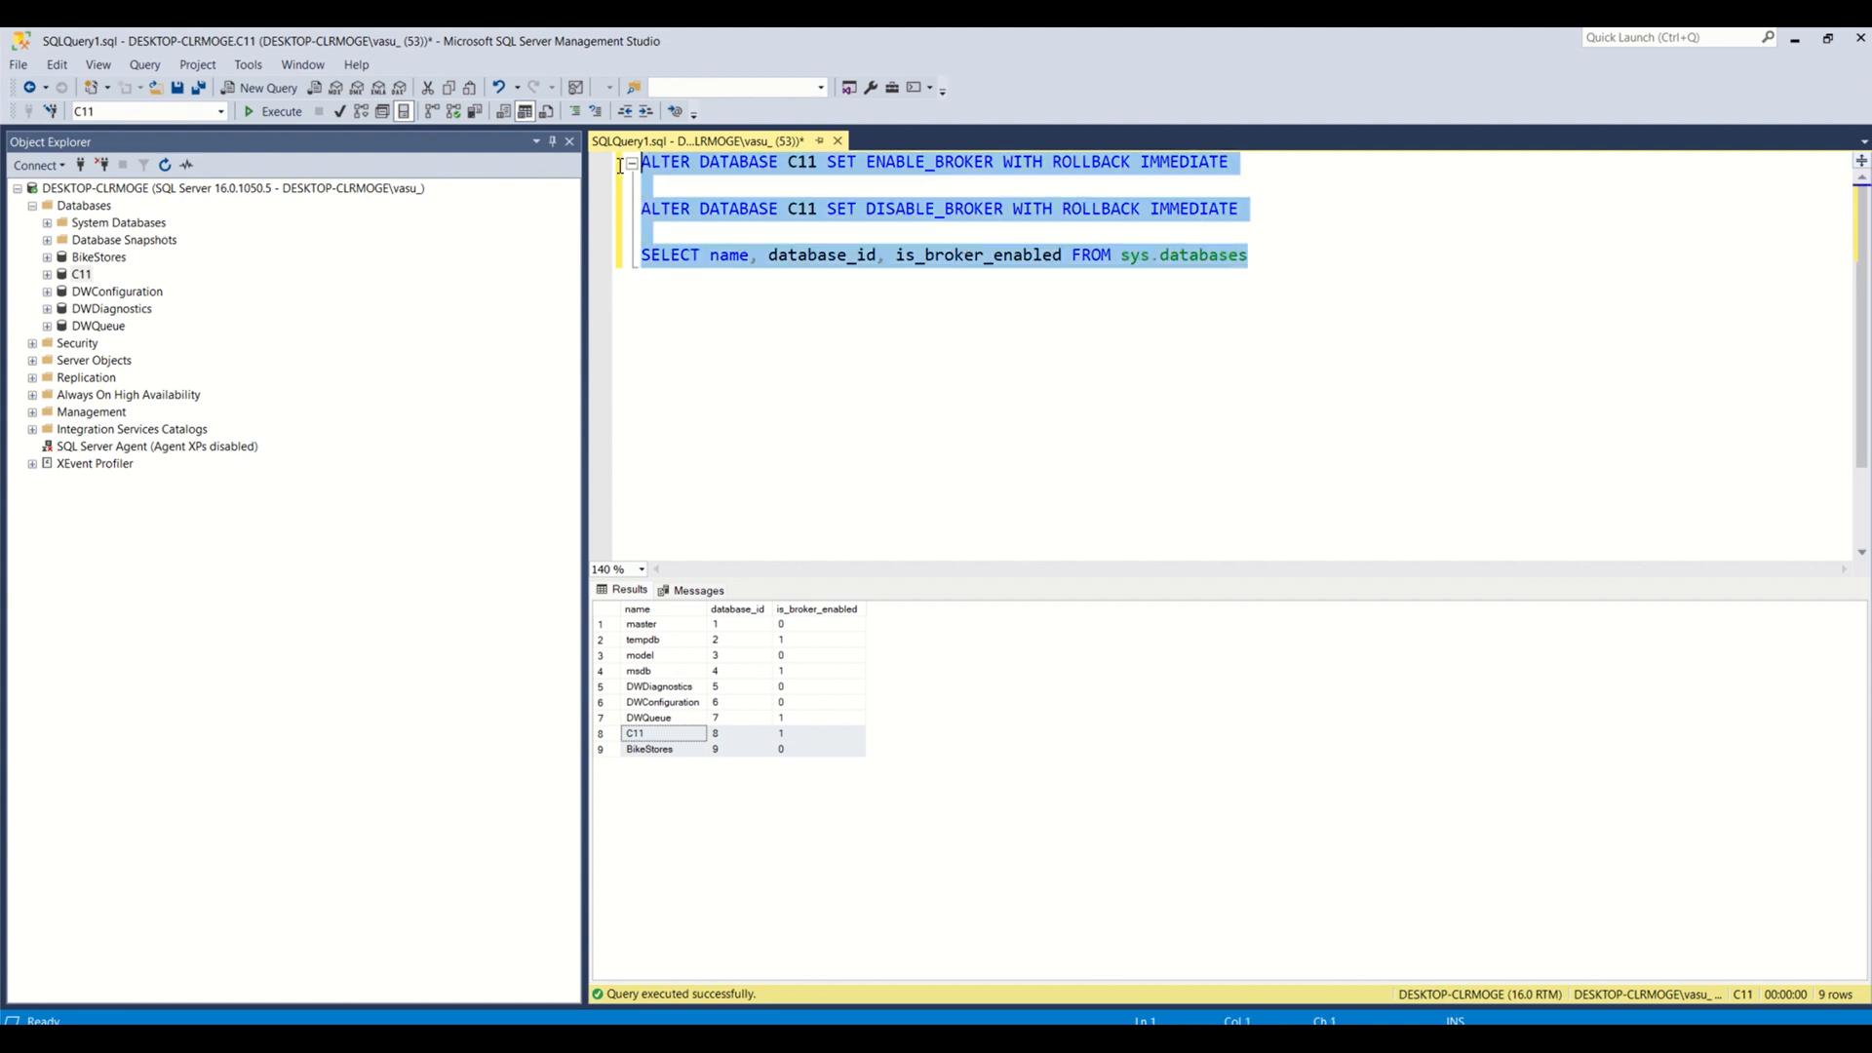